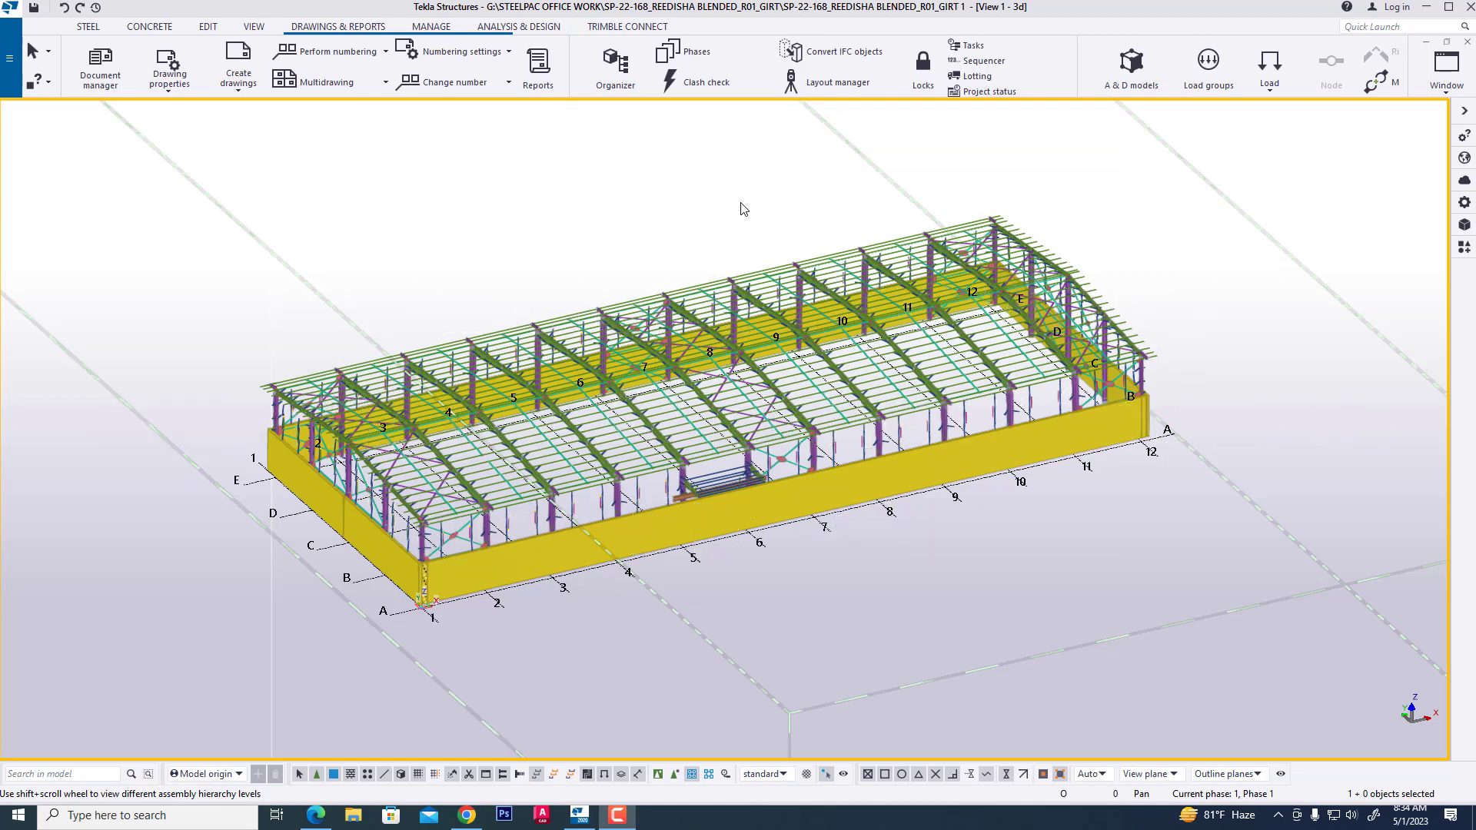
mouse_move(613, 168)
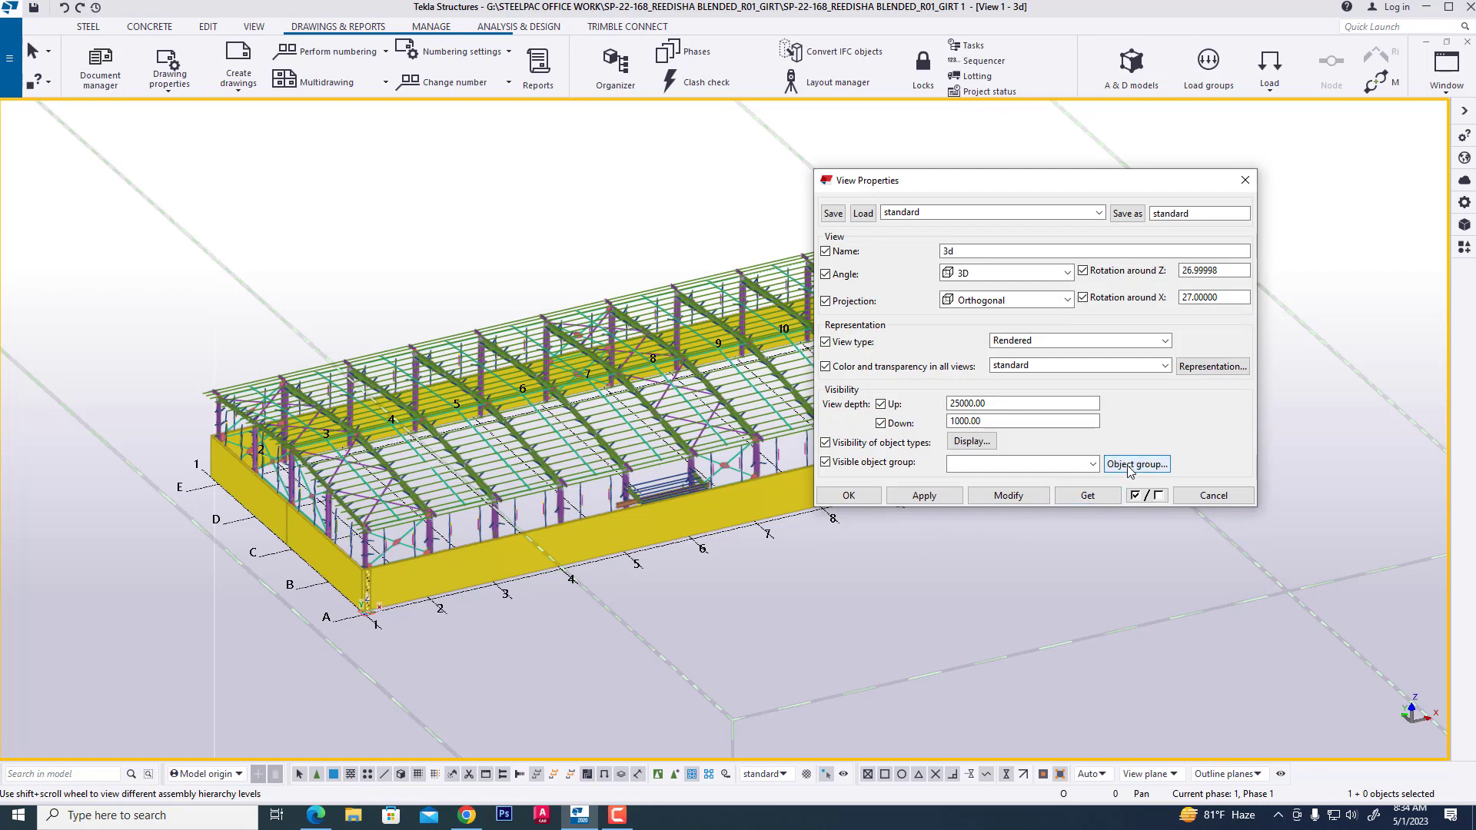
- Open the Object Group – View Filter from View Properties
click(1136, 465)
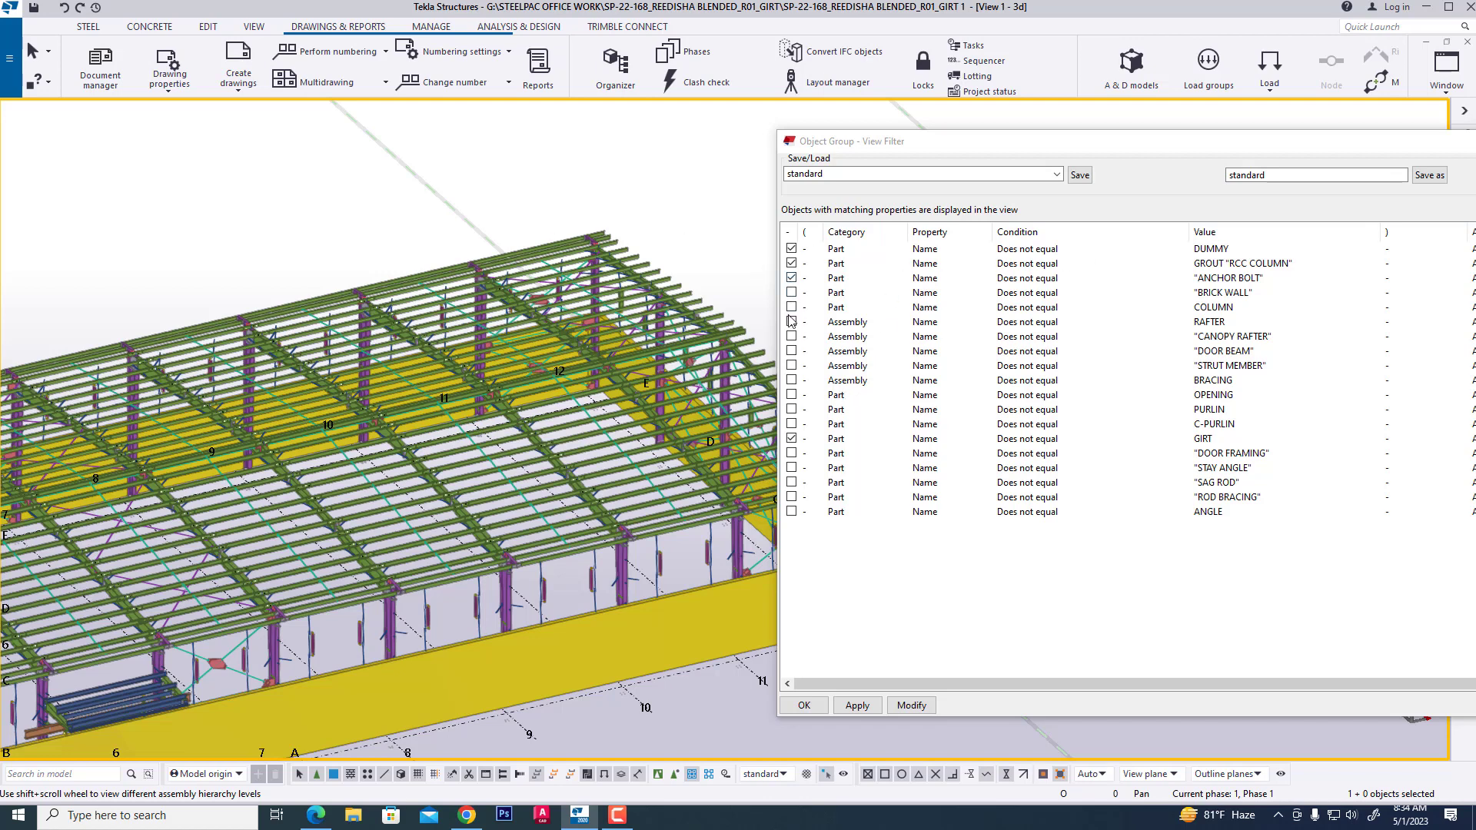
- Hide angles, brick walls and other object types so only columns show, then close the filter
click(791, 321)
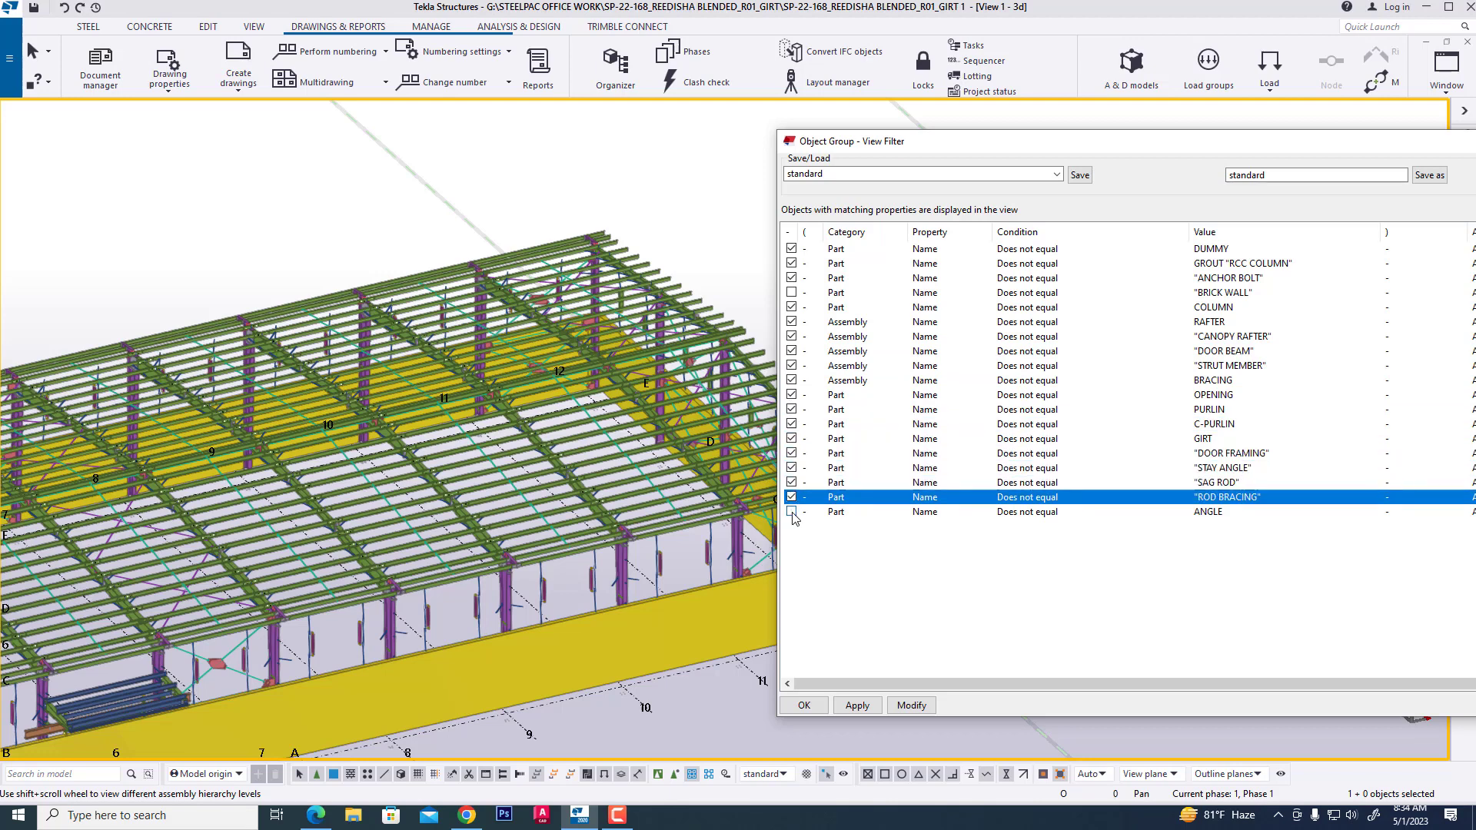
click(910, 705)
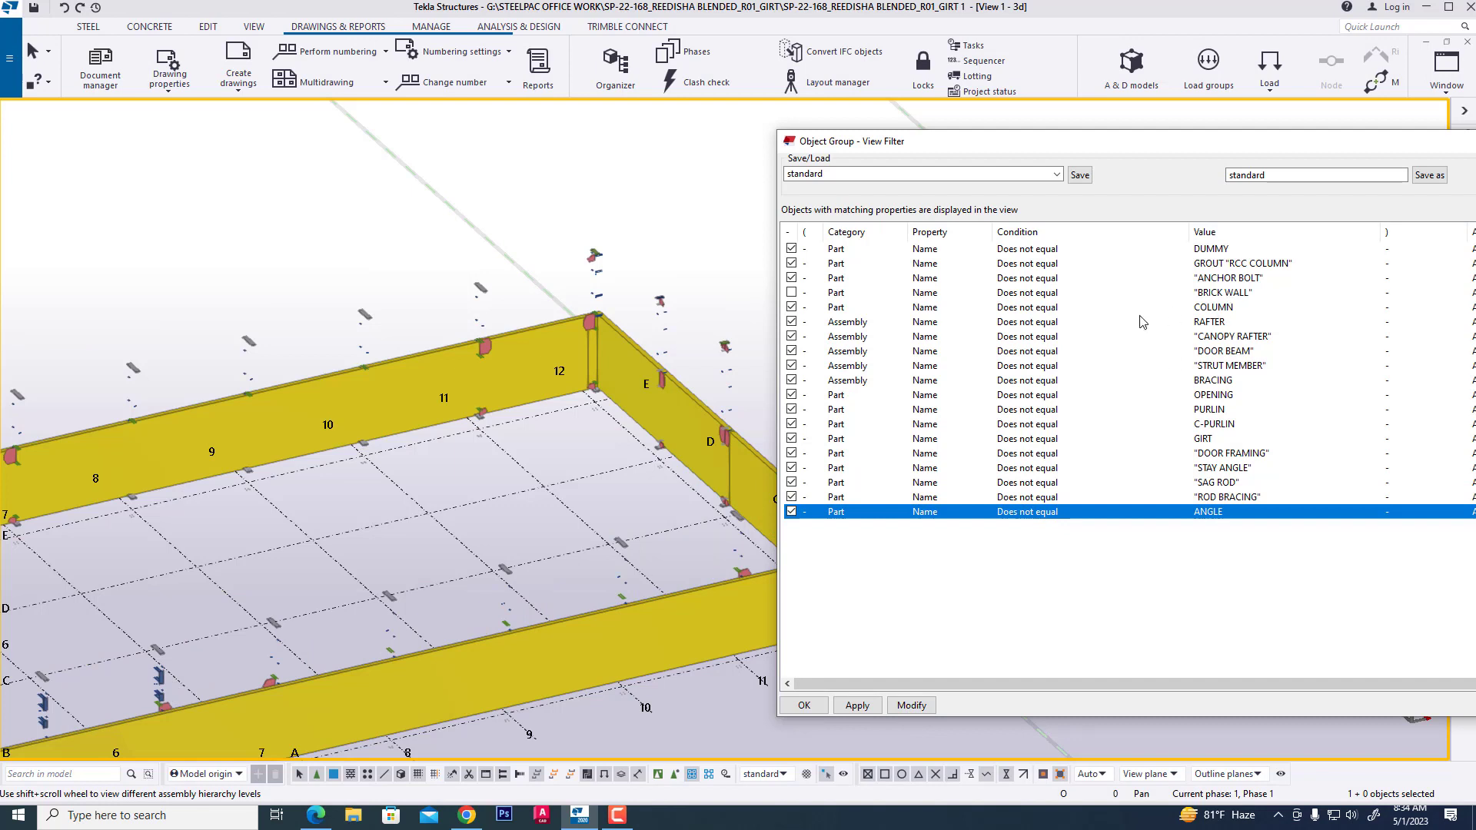
click(792, 293)
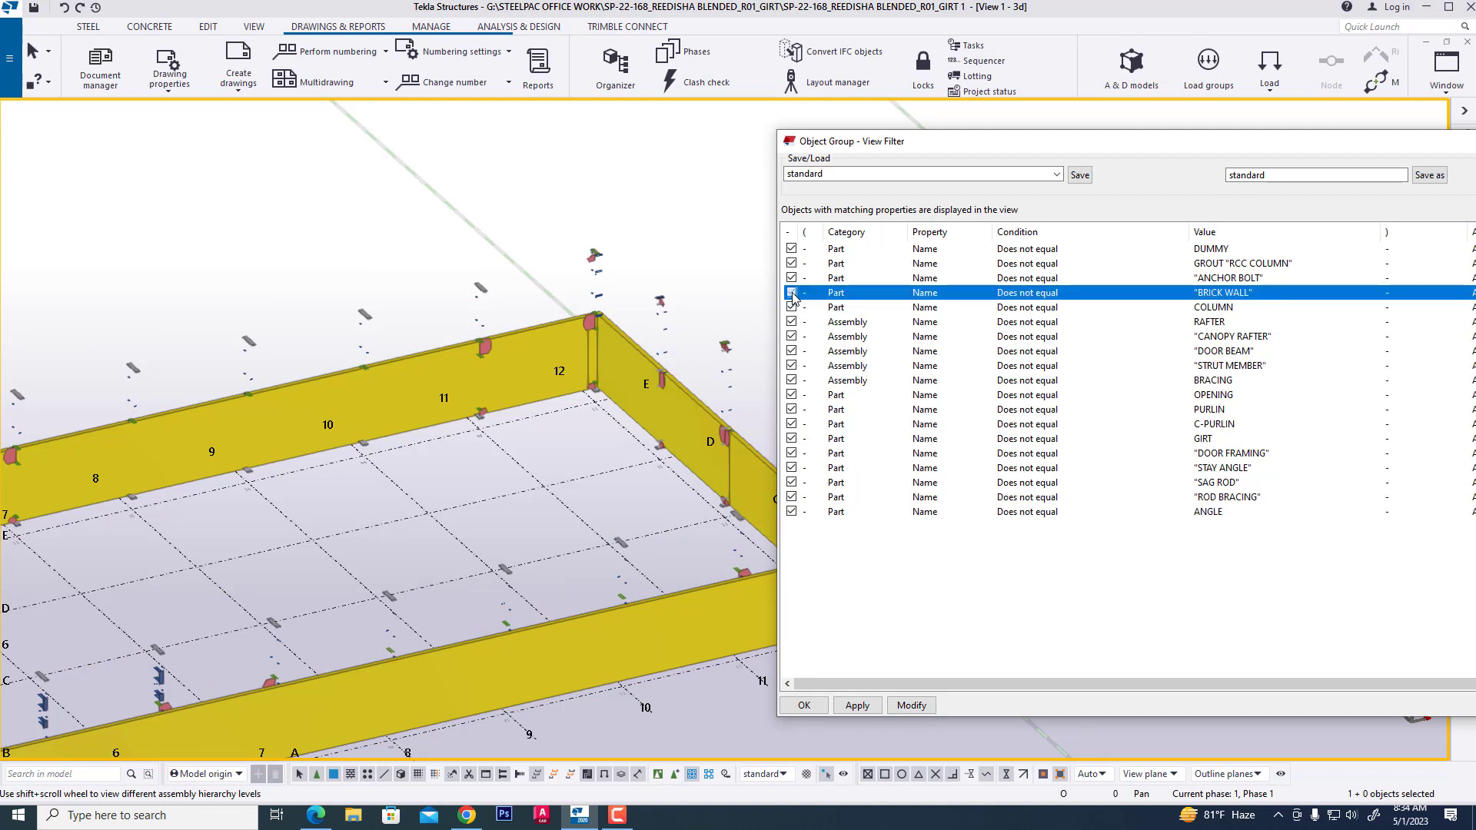
click(791, 292)
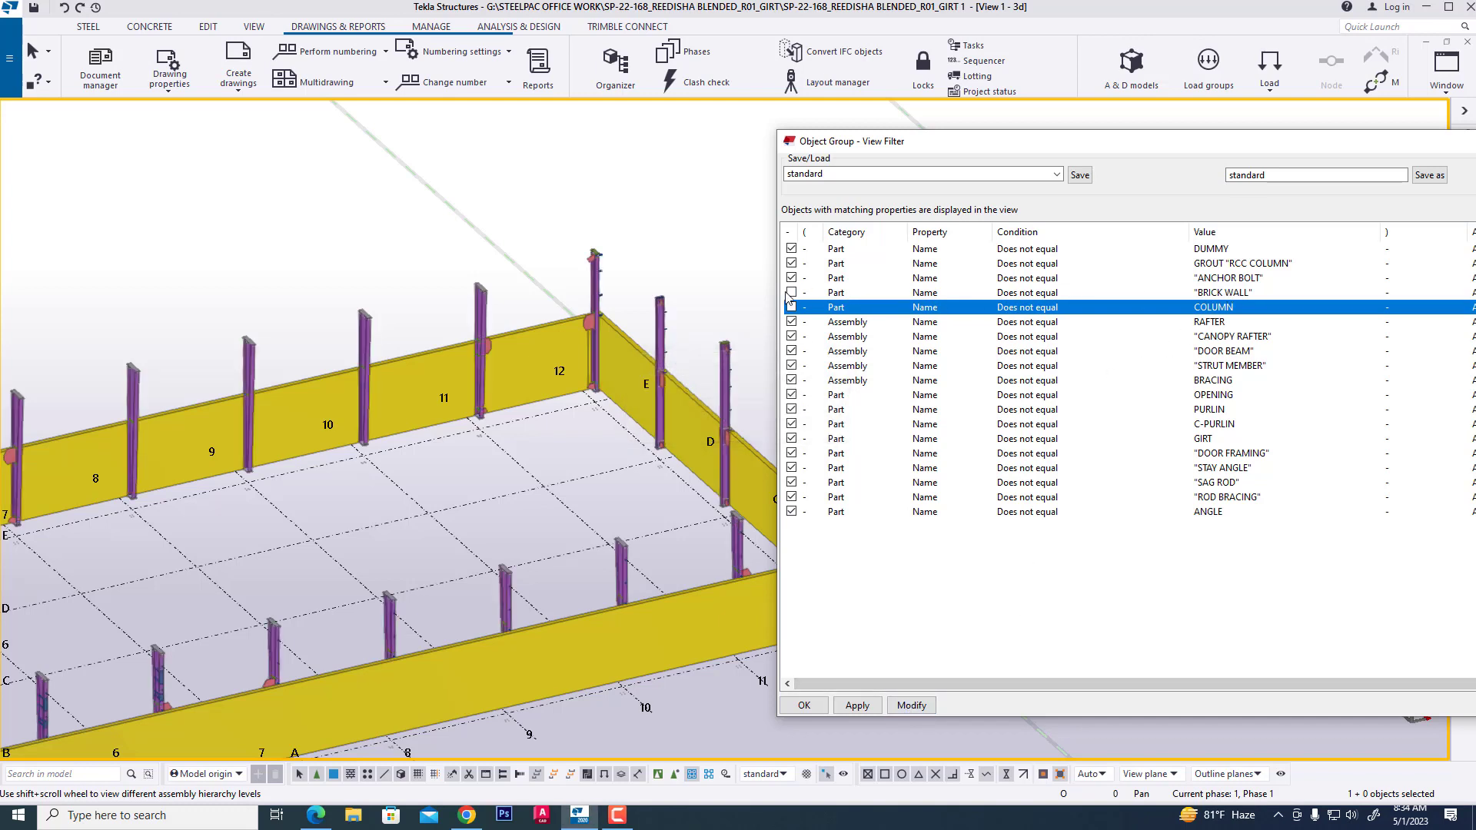
click(910, 705)
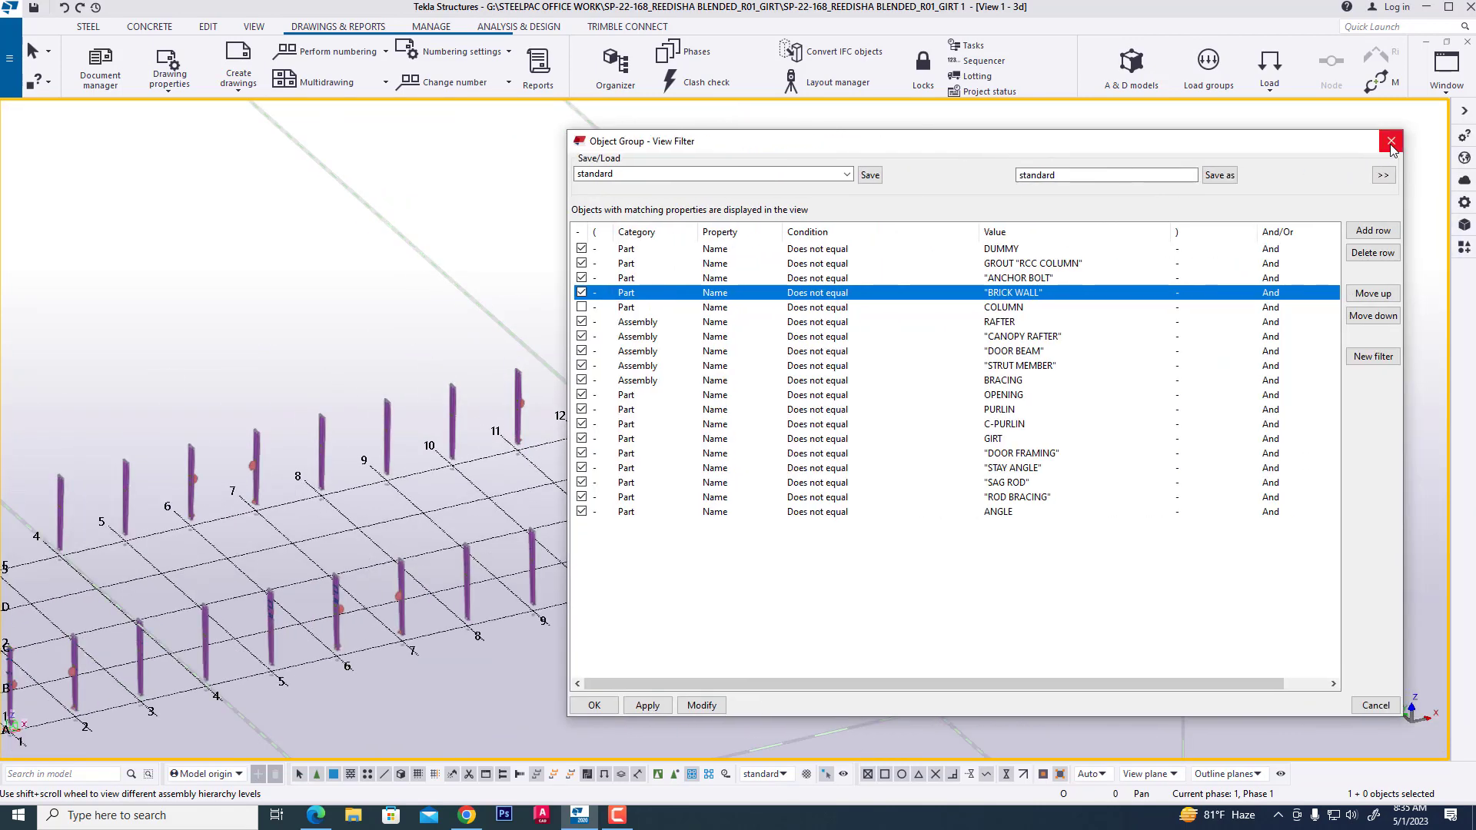
click(1392, 142)
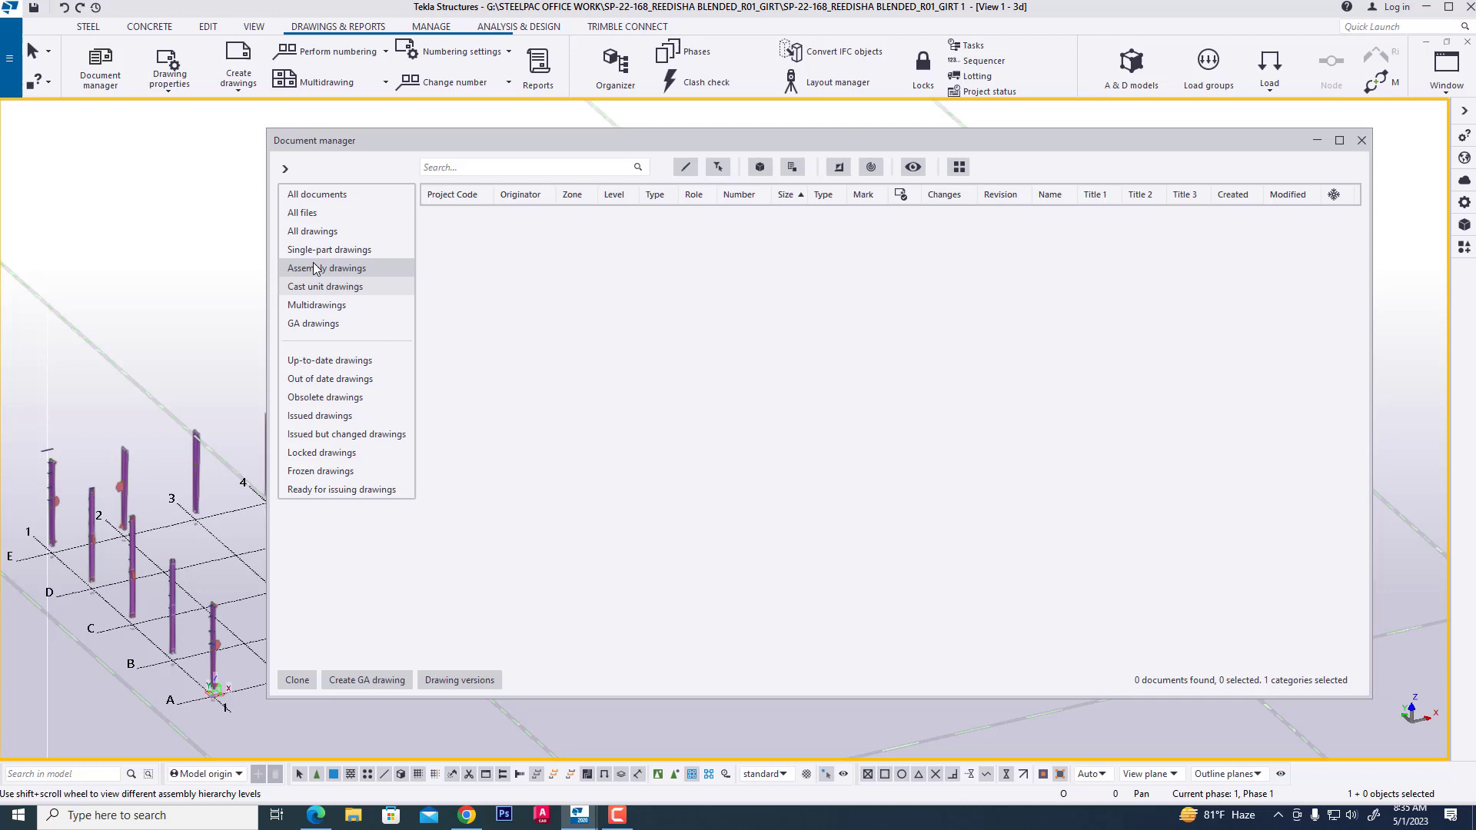
- Show only assembly drawings in Document manager and start cloning for the selected column
click(302, 213)
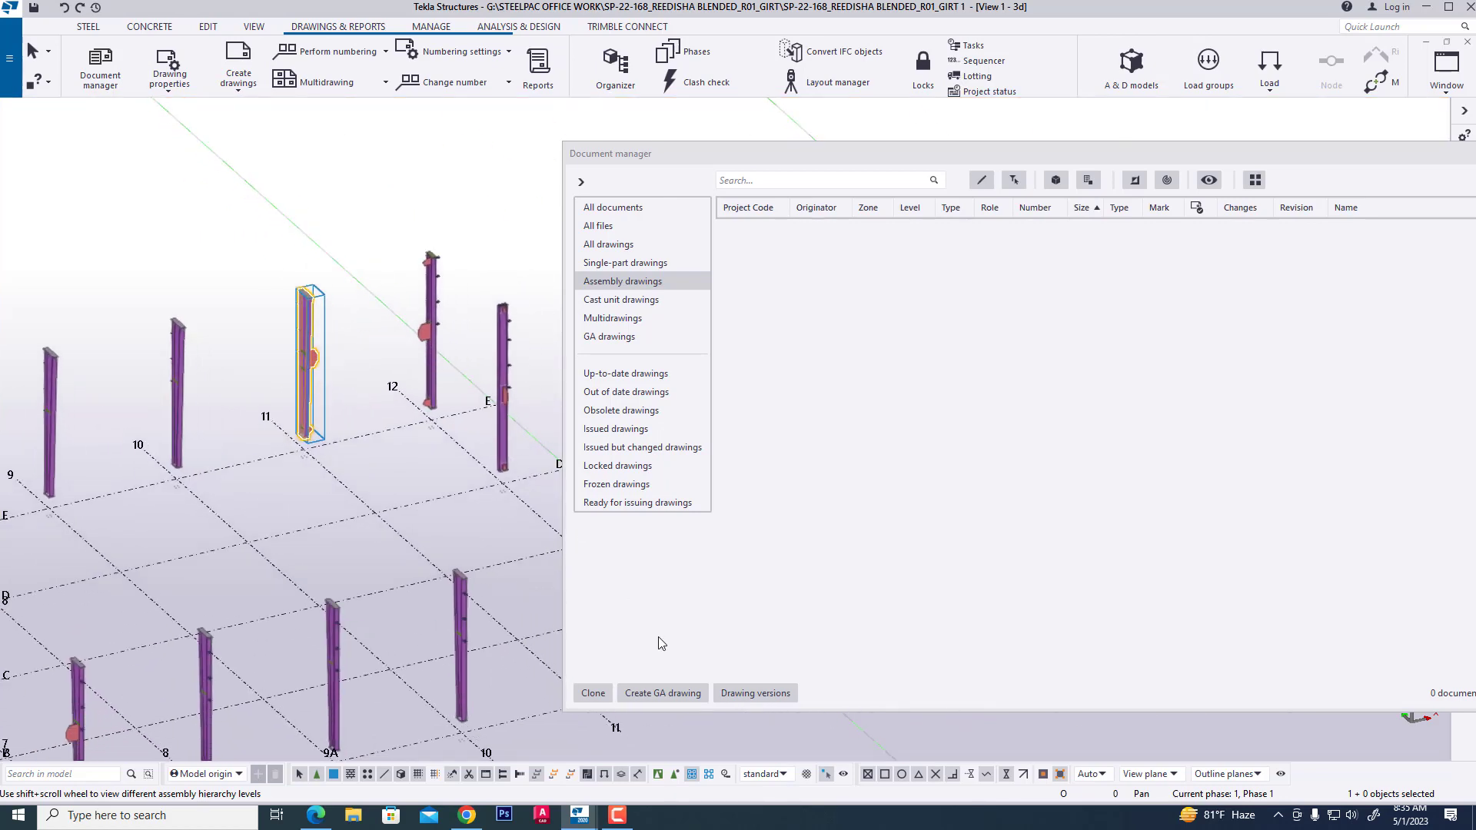
click(592, 692)
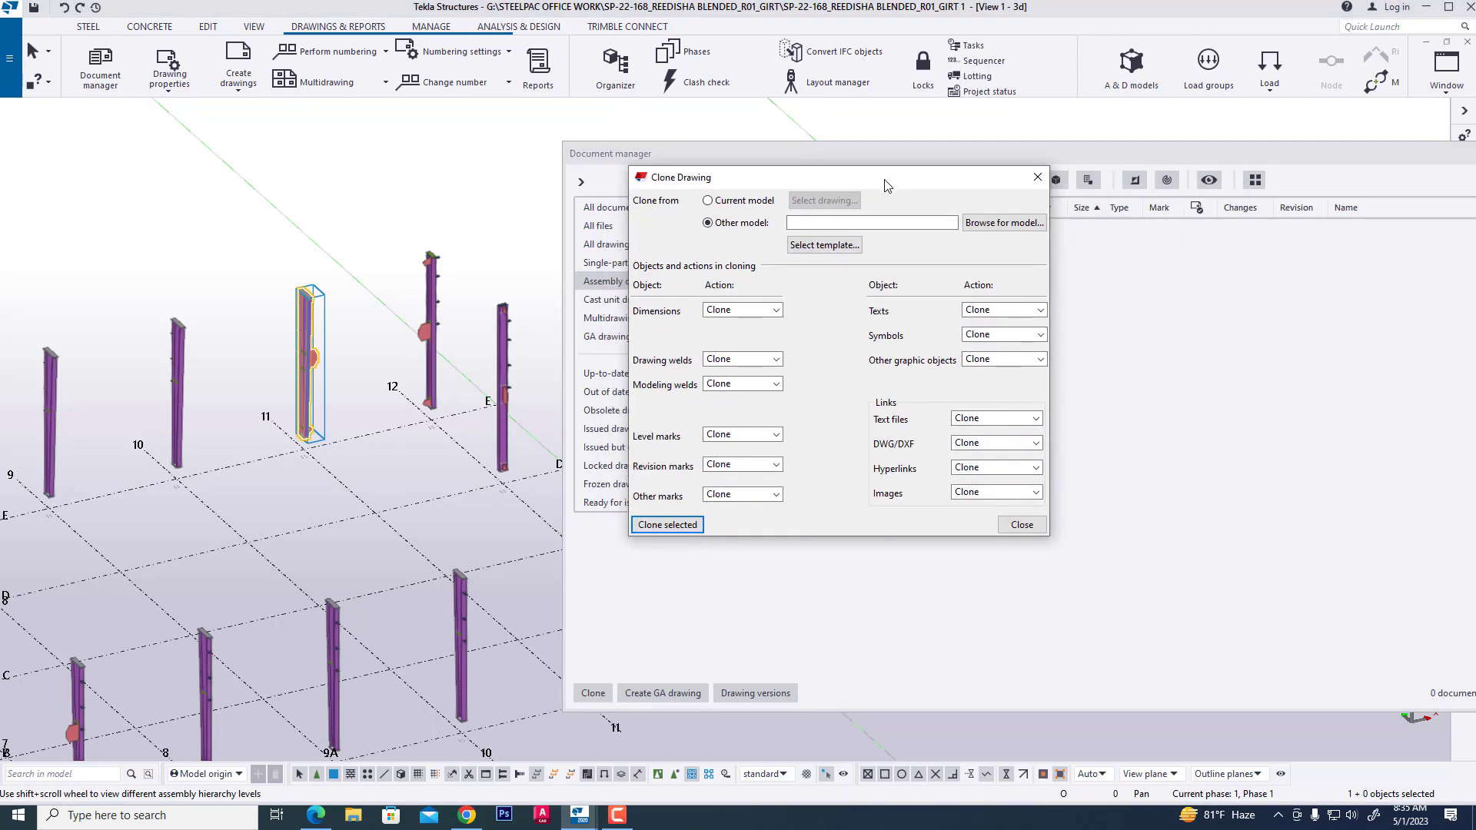
mouse_move(871, 237)
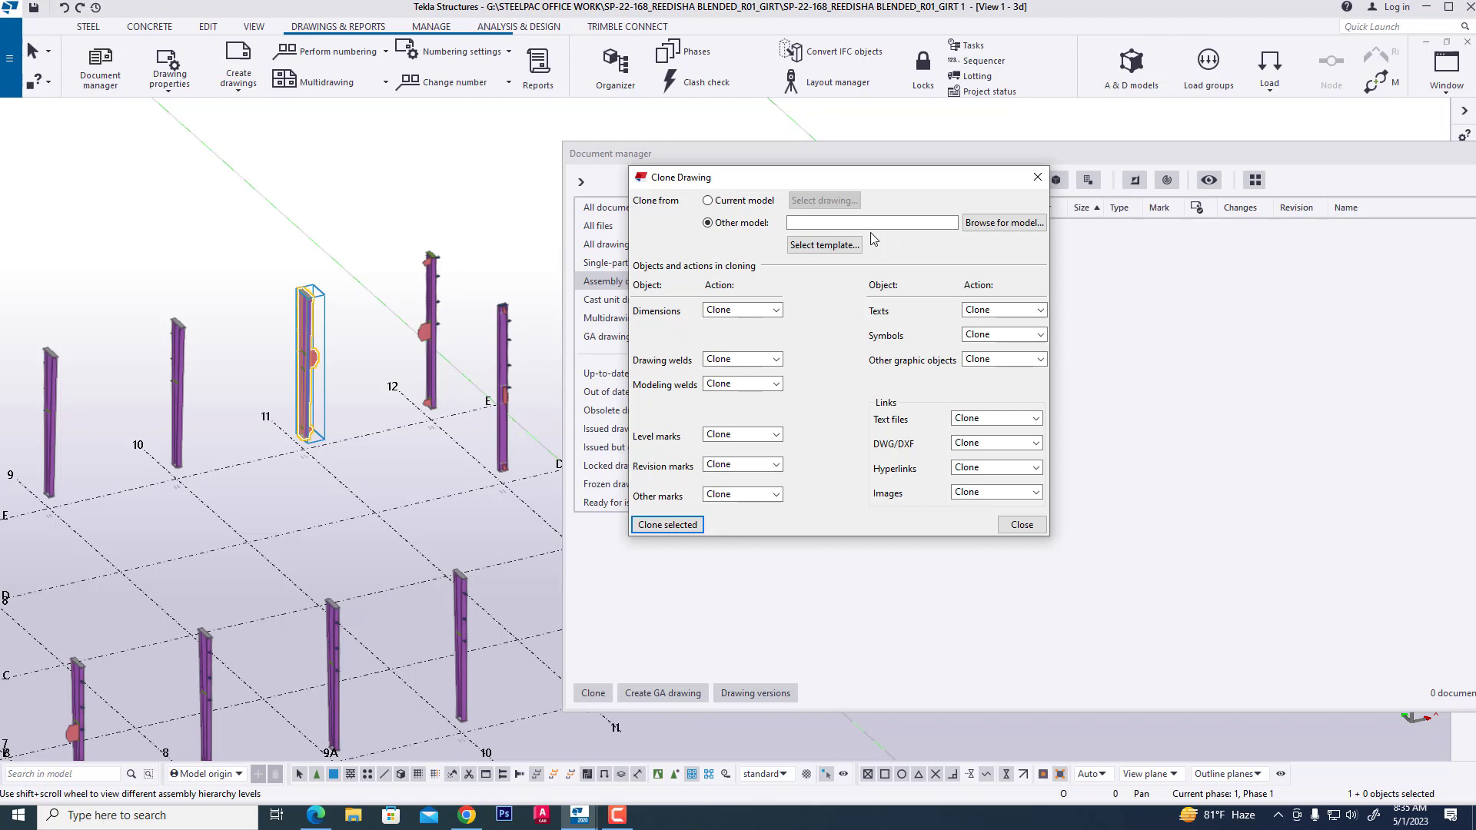
- Choose Other model, select the SP-22-168_REEDISHA BLENDED_R01_GIRT folder, and list its templates
click(707, 223)
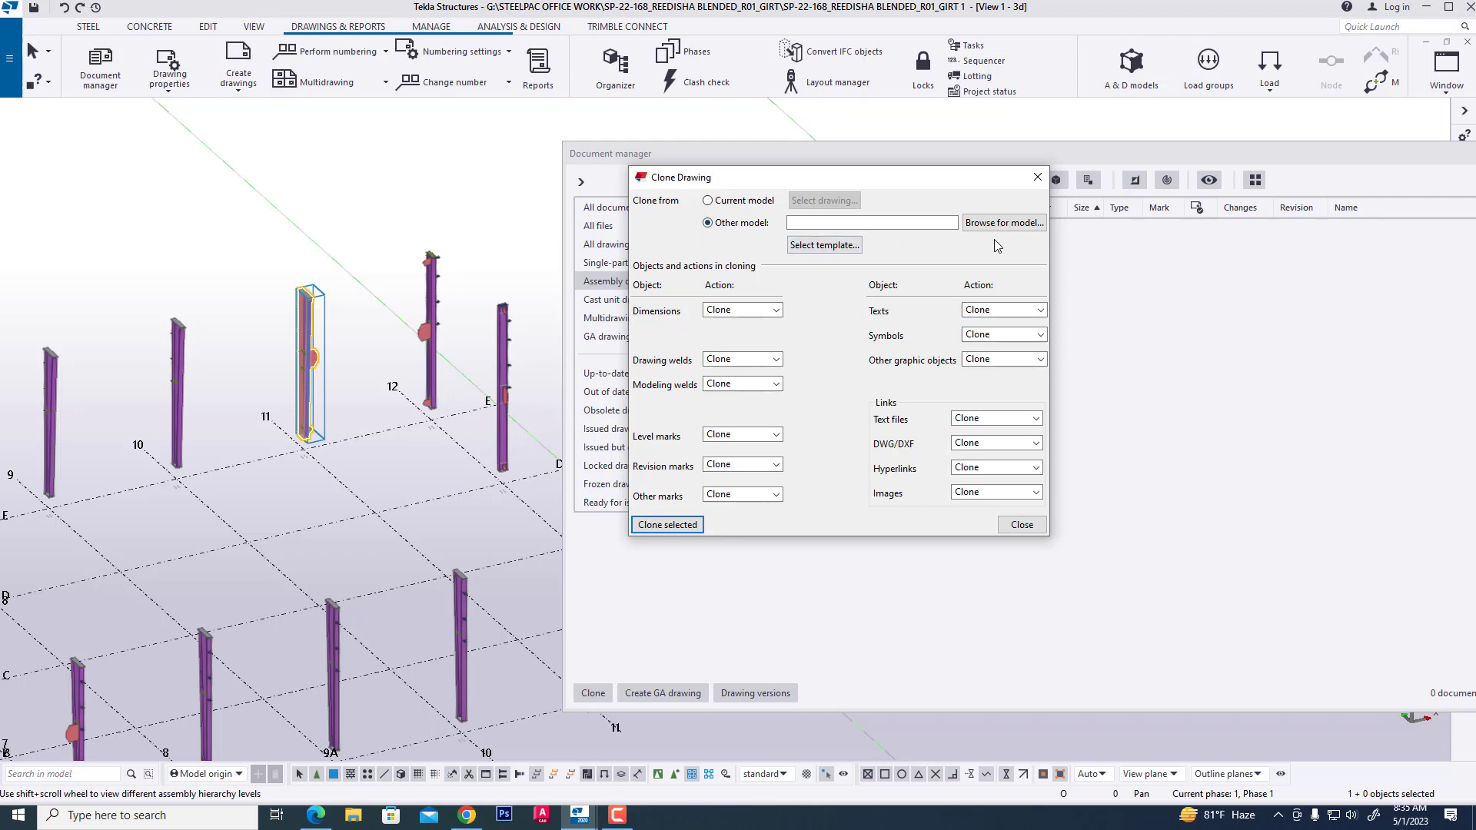
click(1005, 222)
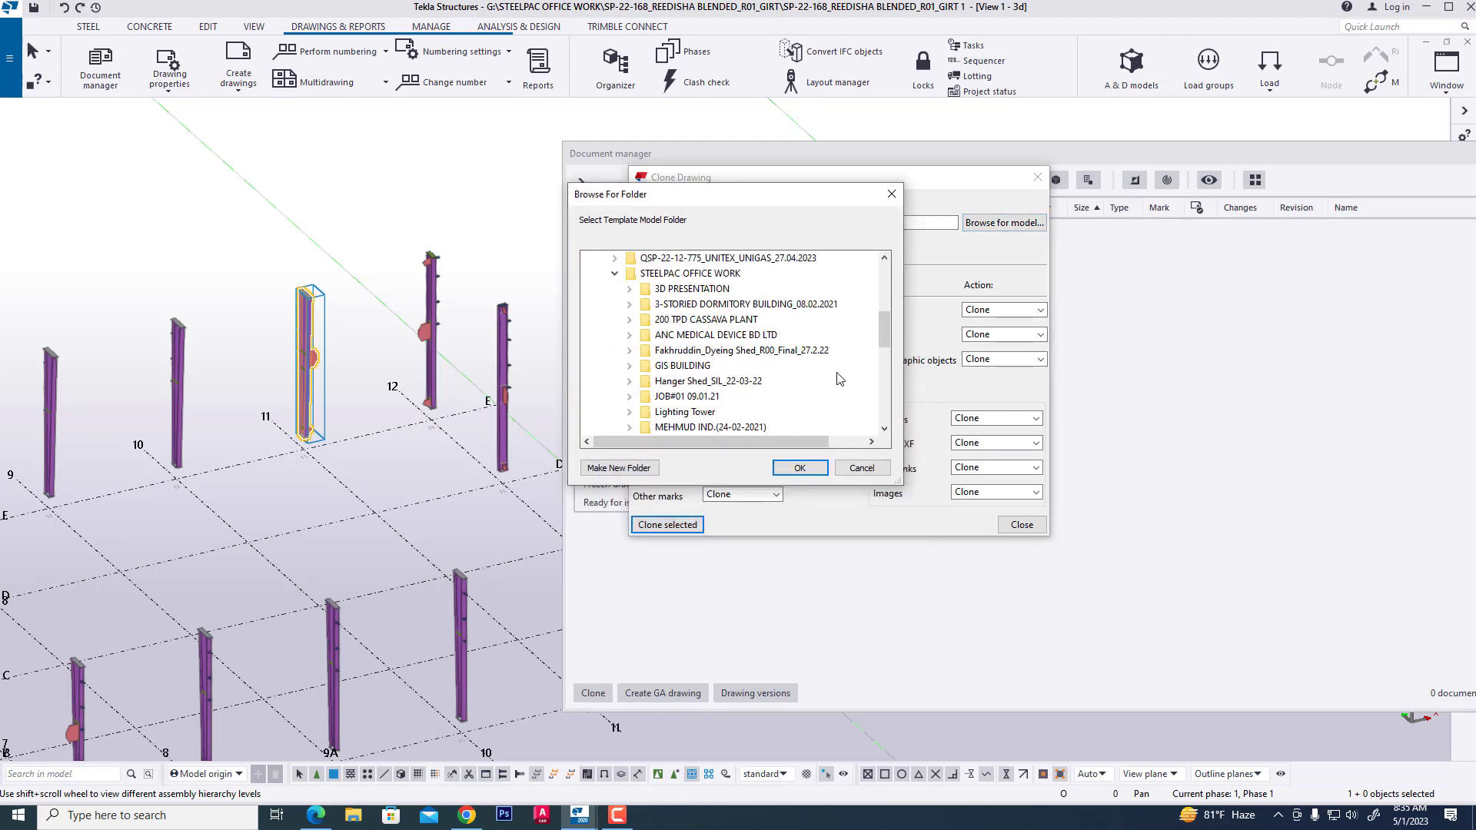
scroll(down, 3)
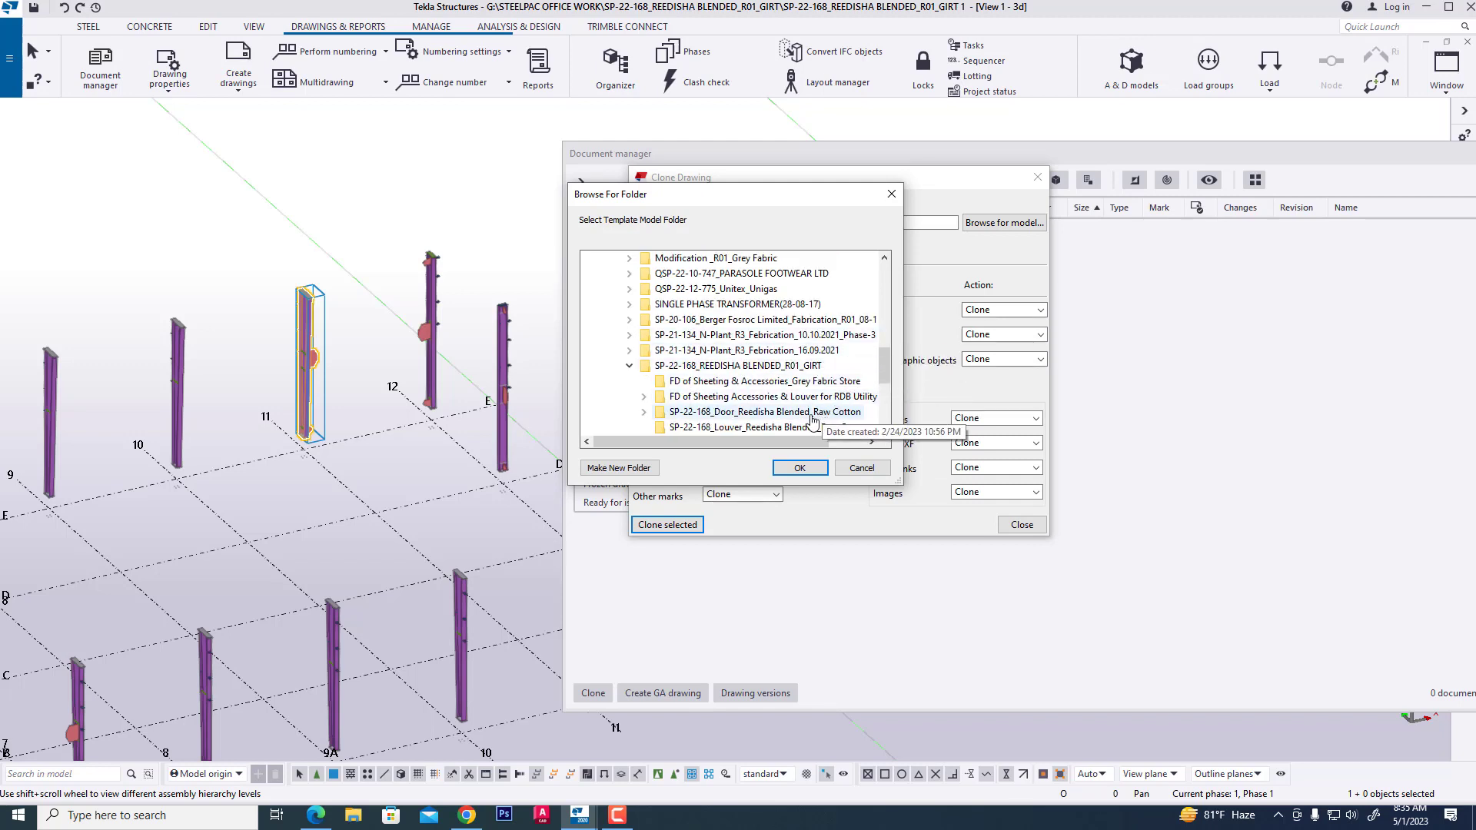
click(736, 366)
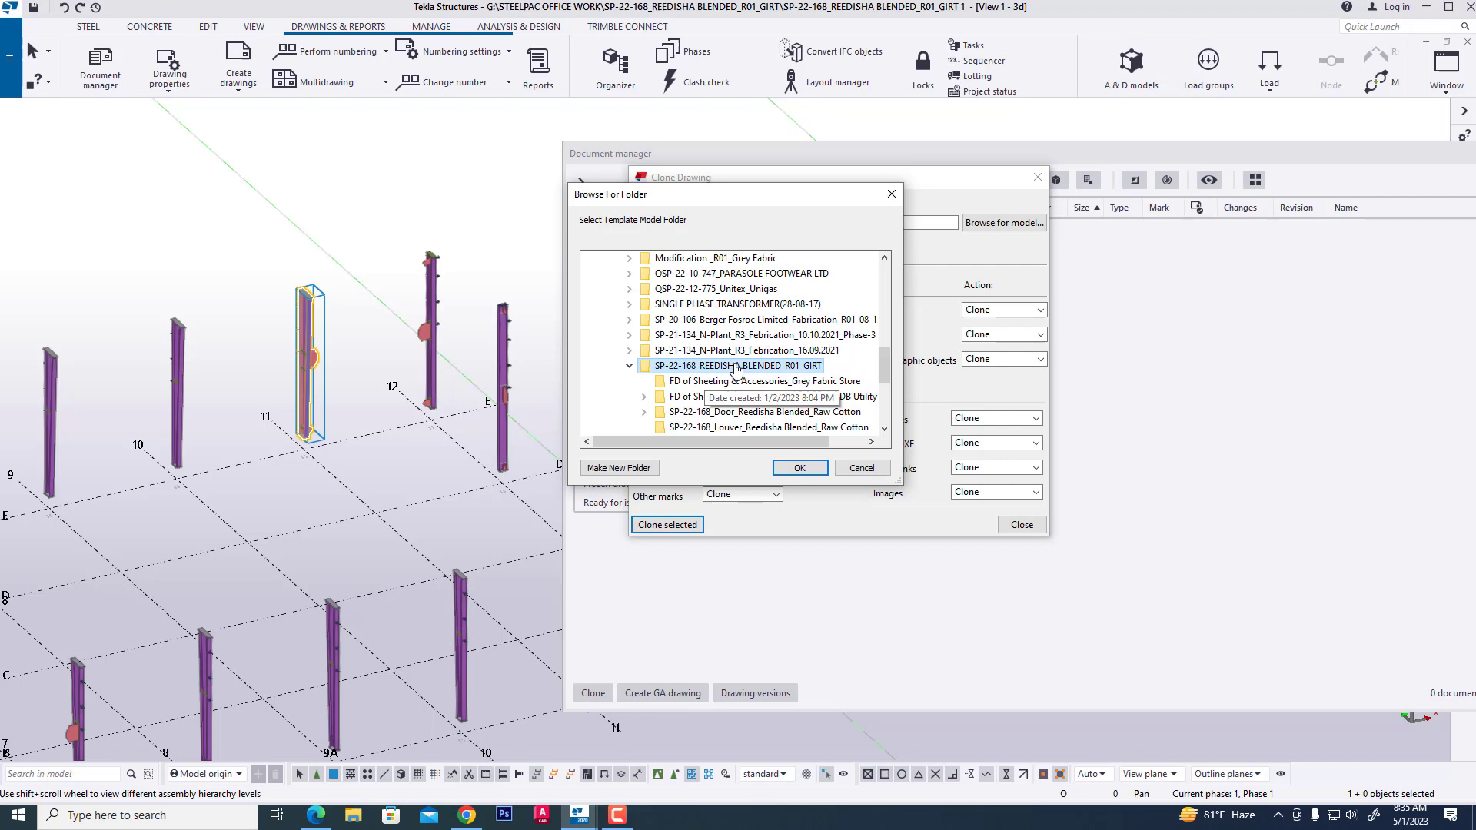
click(798, 468)
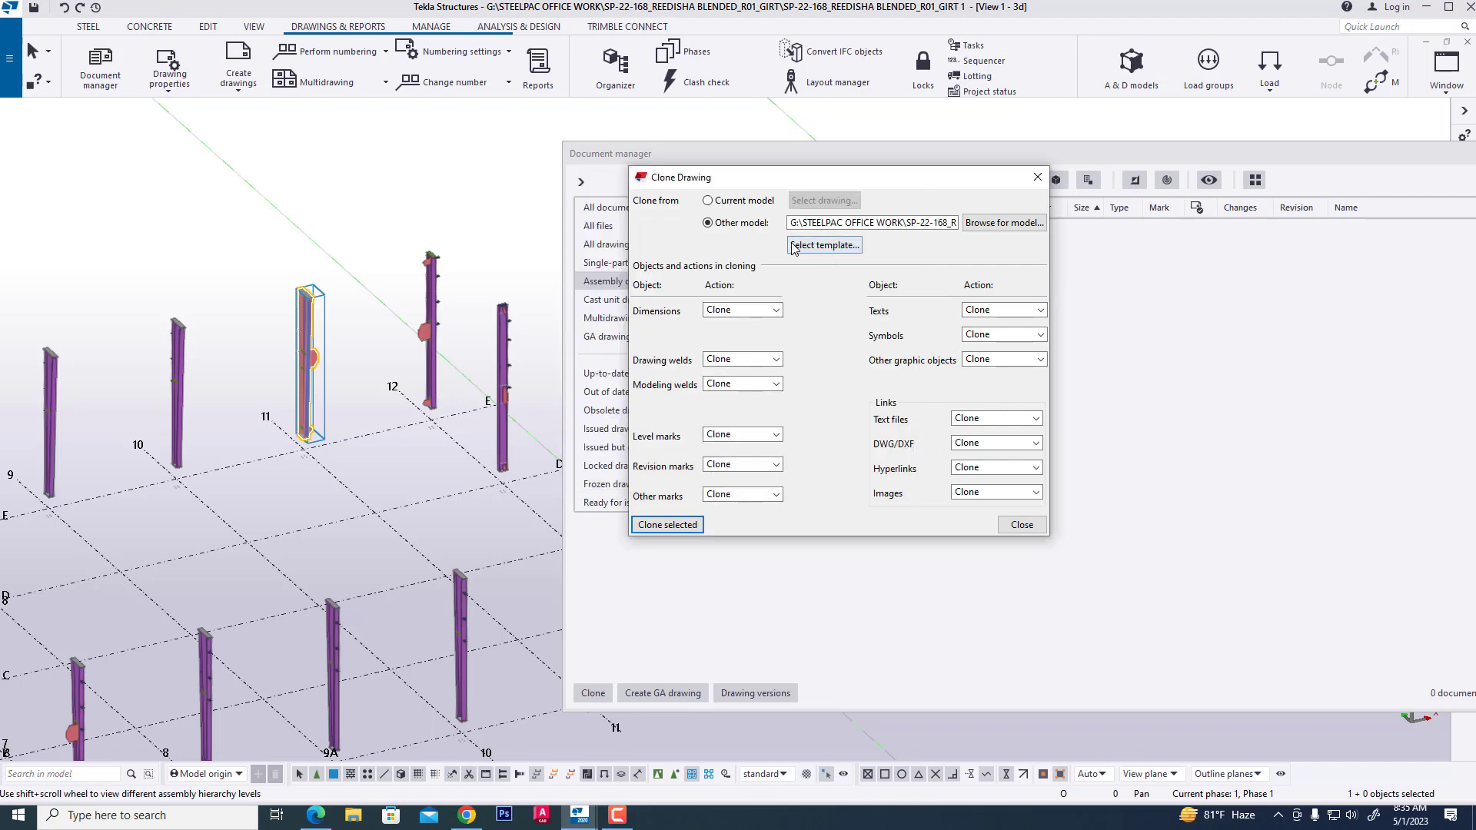
click(821, 245)
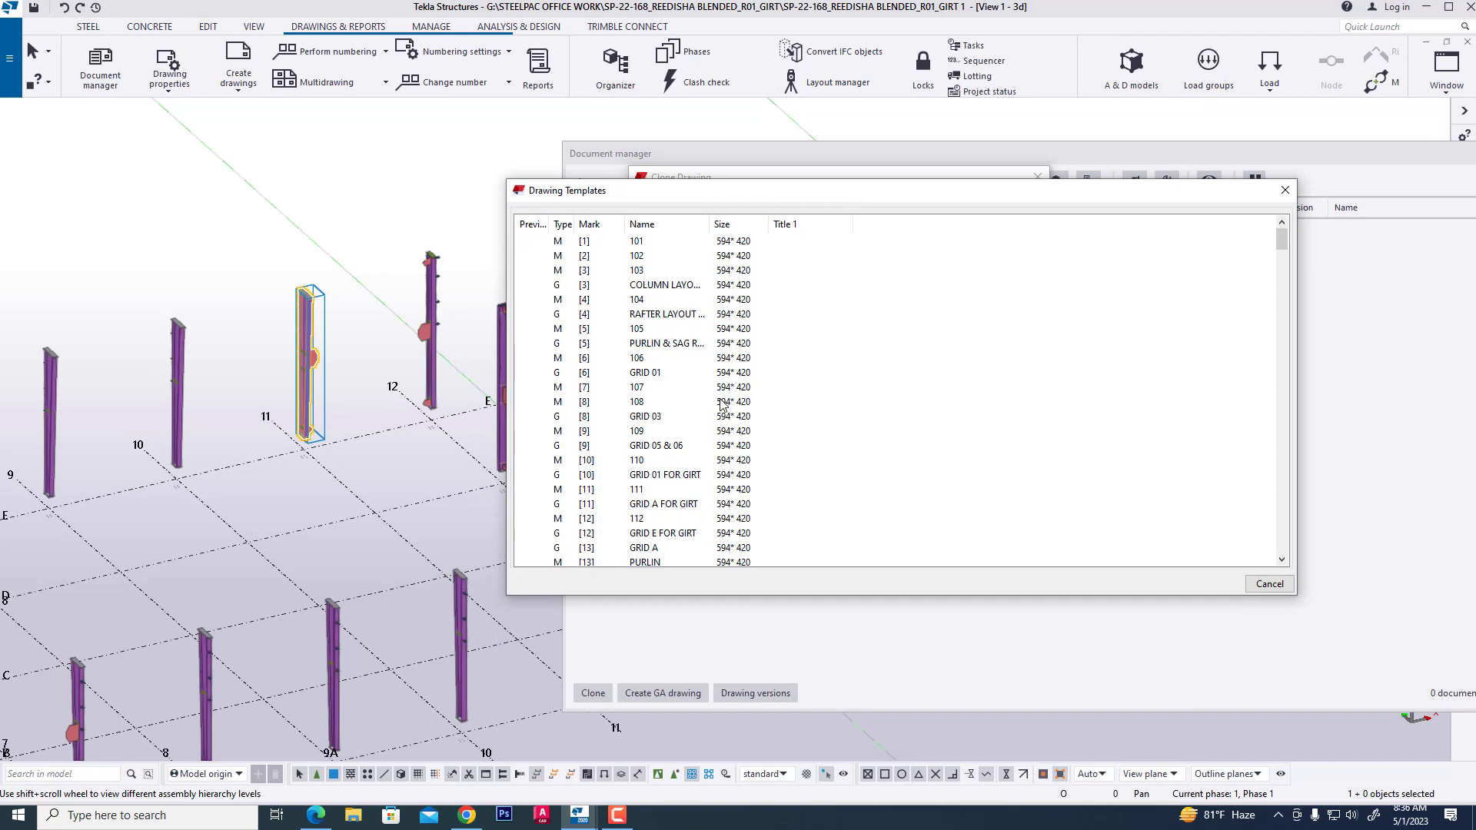
- Pick the C.3 COLUMN template and clone it onto the selected column
scroll(down, 3)
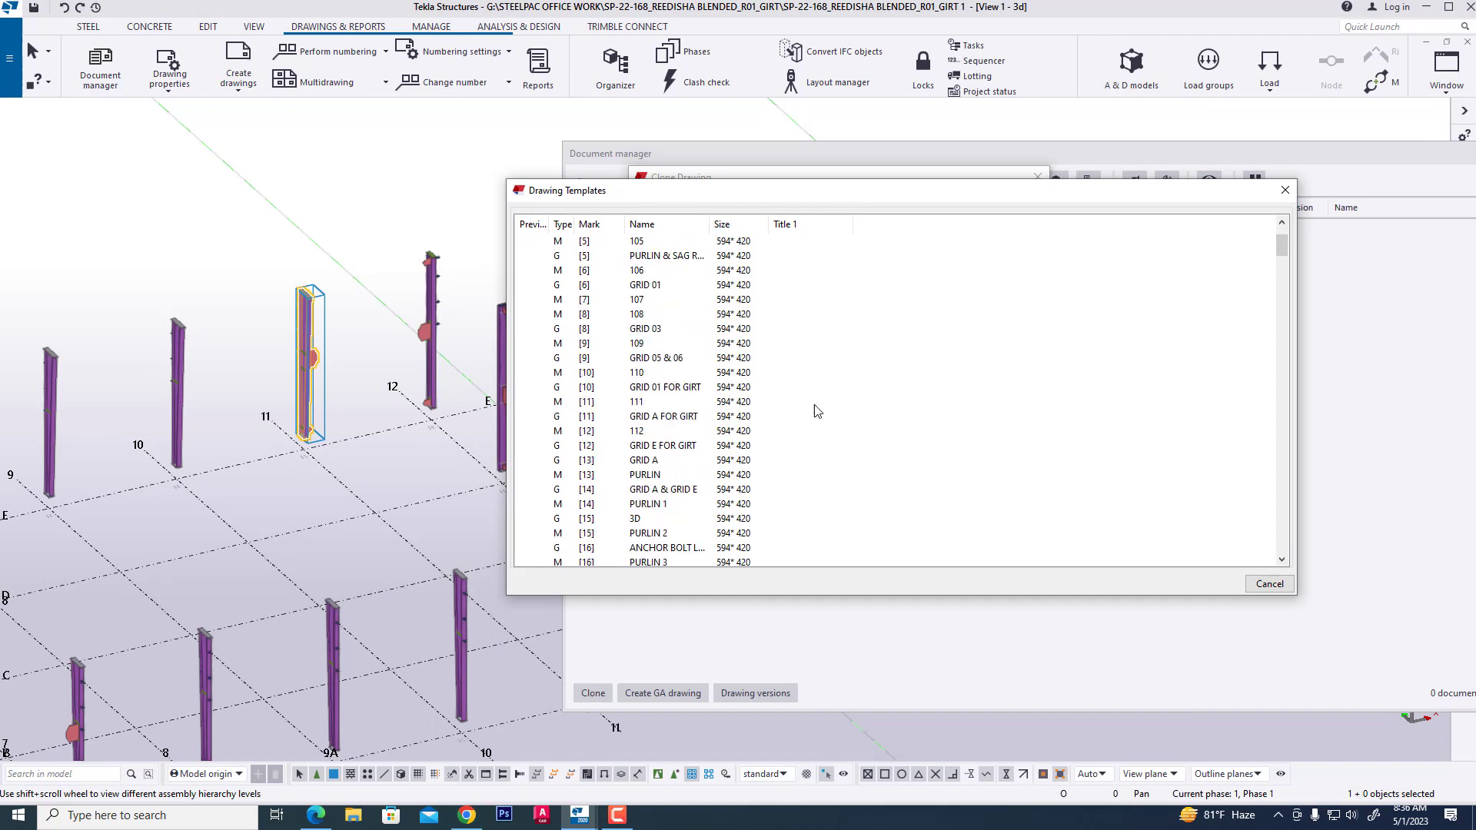
scroll(down, 3)
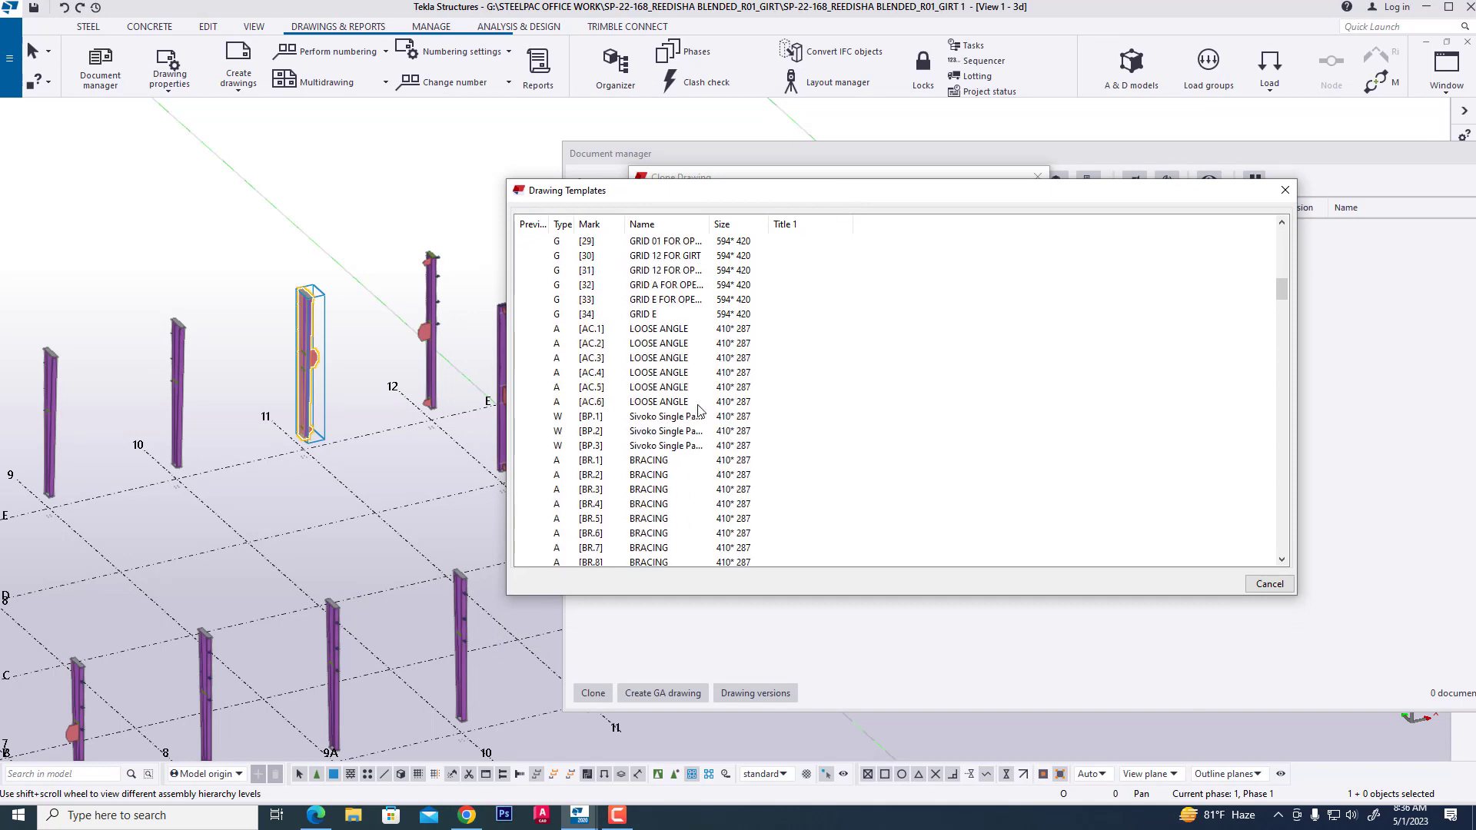
scroll(down, 3)
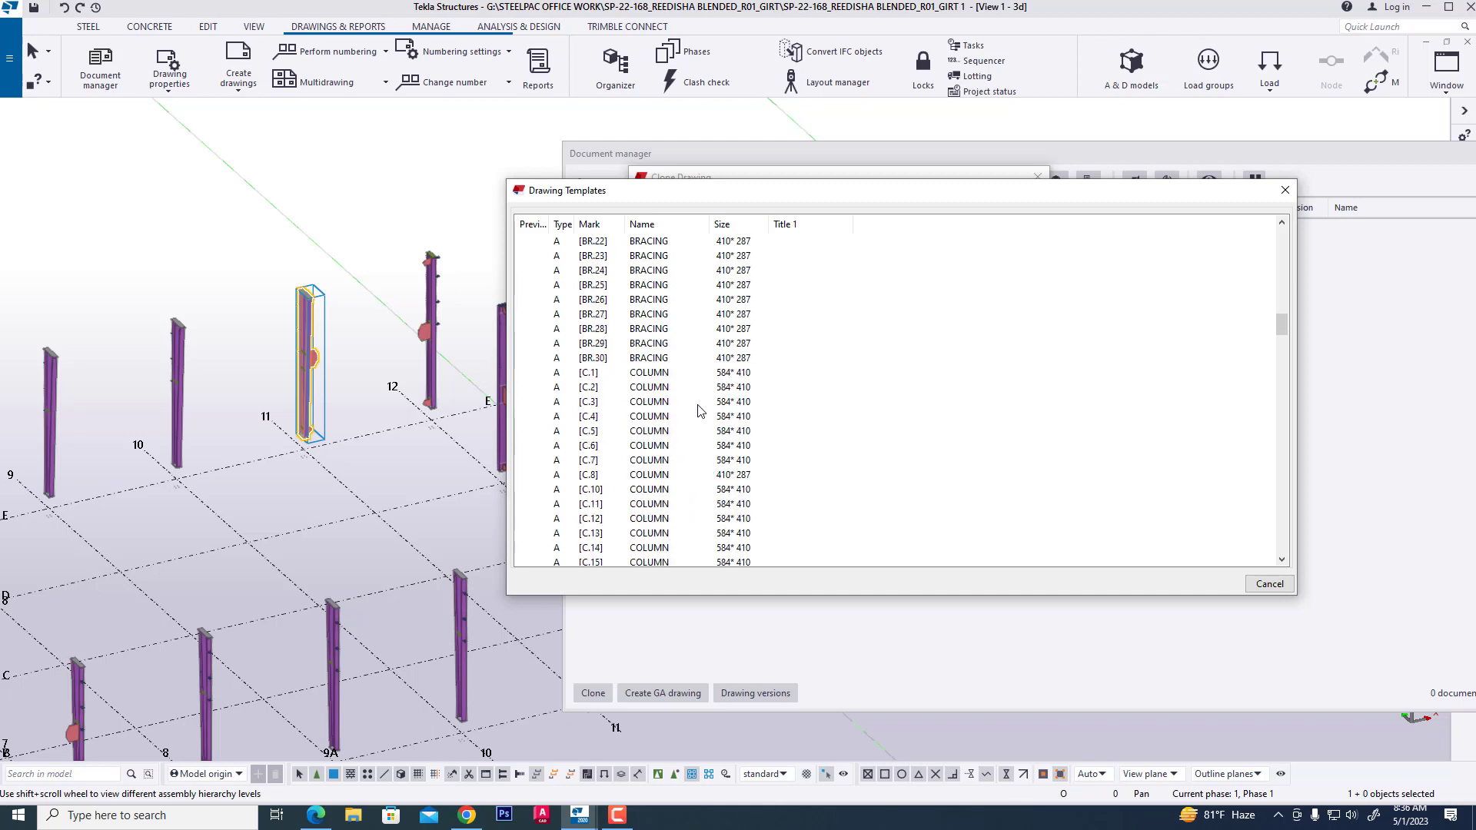
click(649, 401)
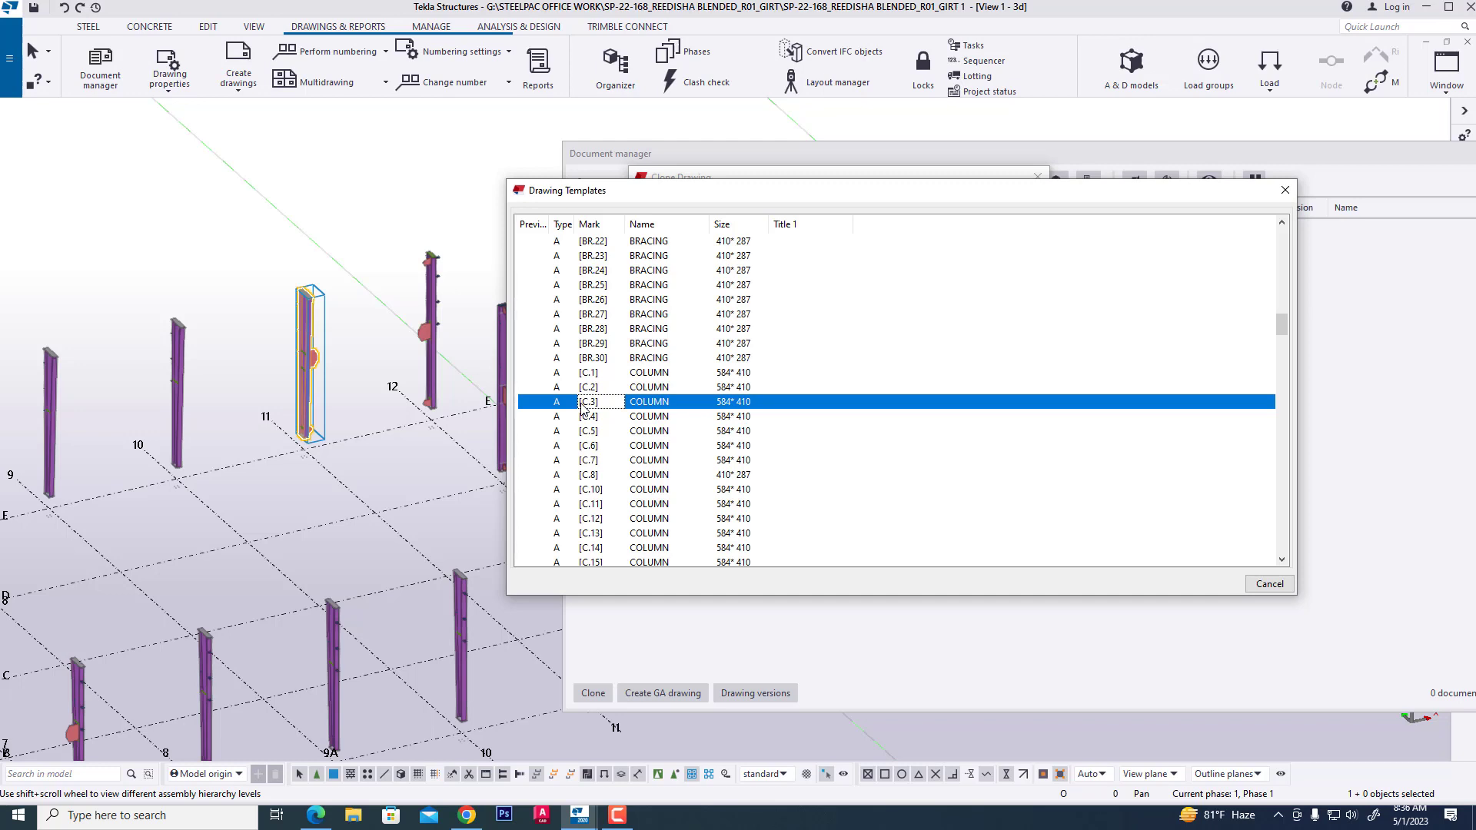
click(591, 693)
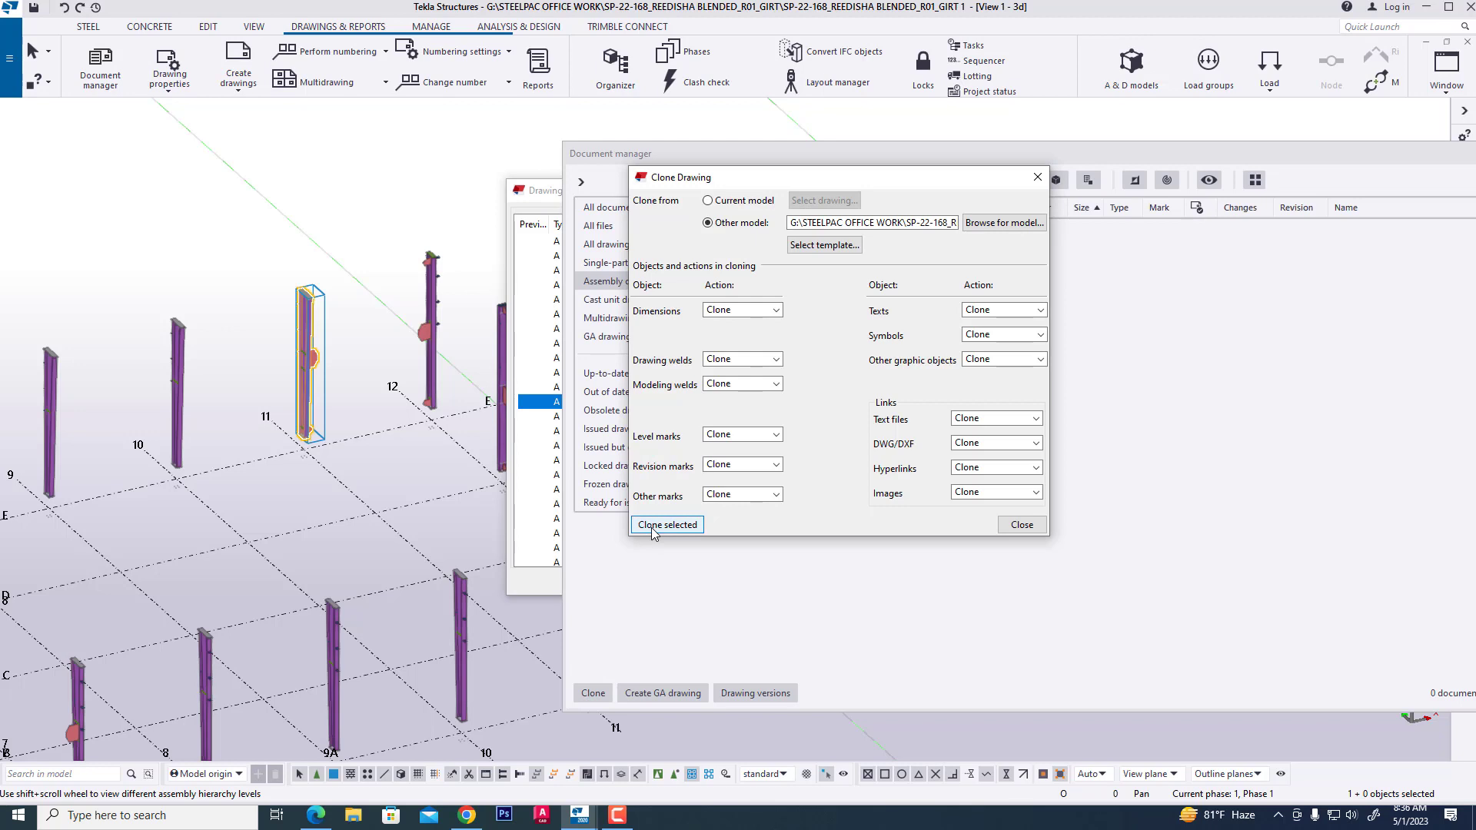
click(666, 524)
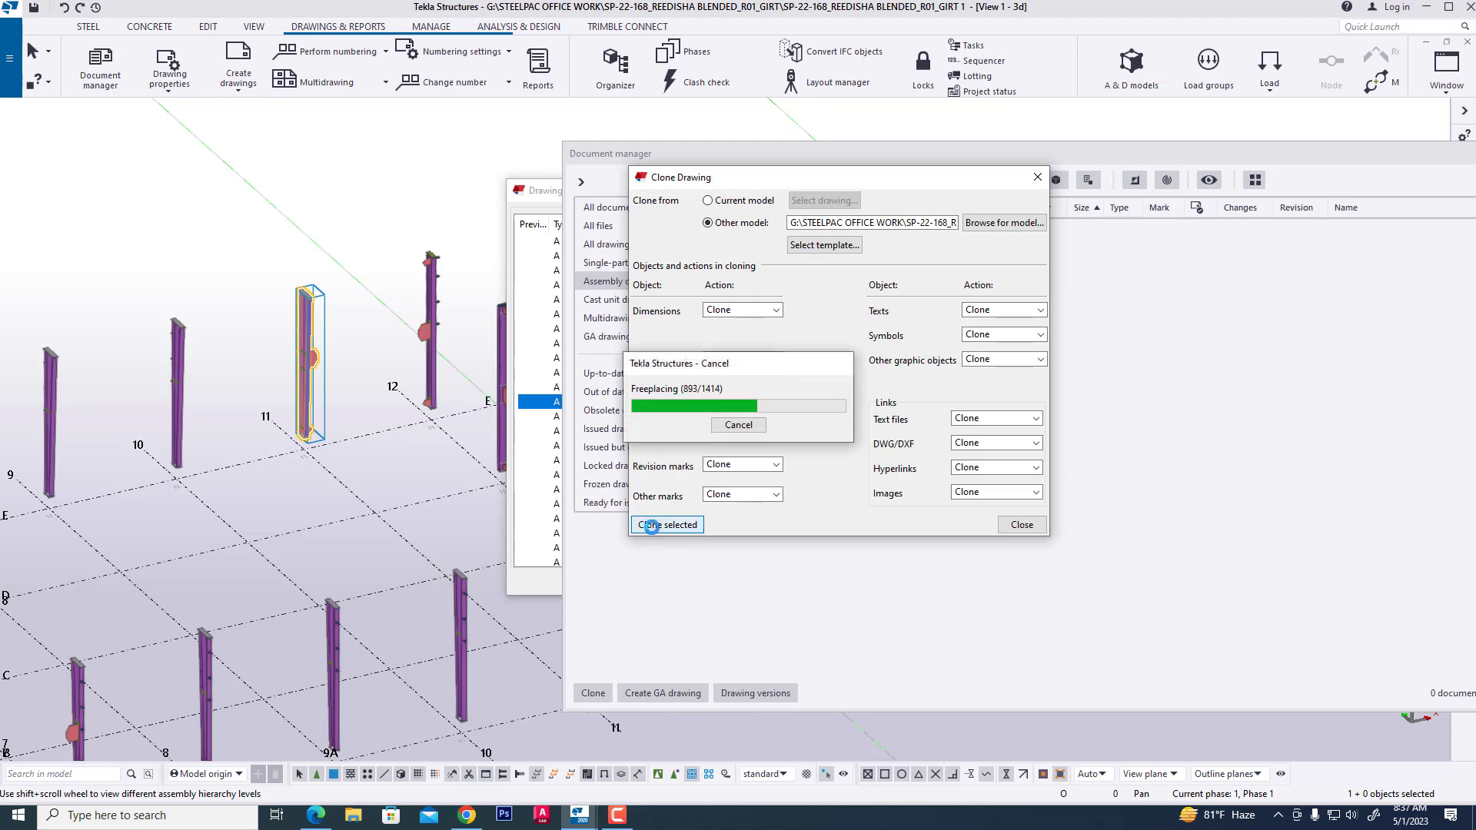
click(666, 524)
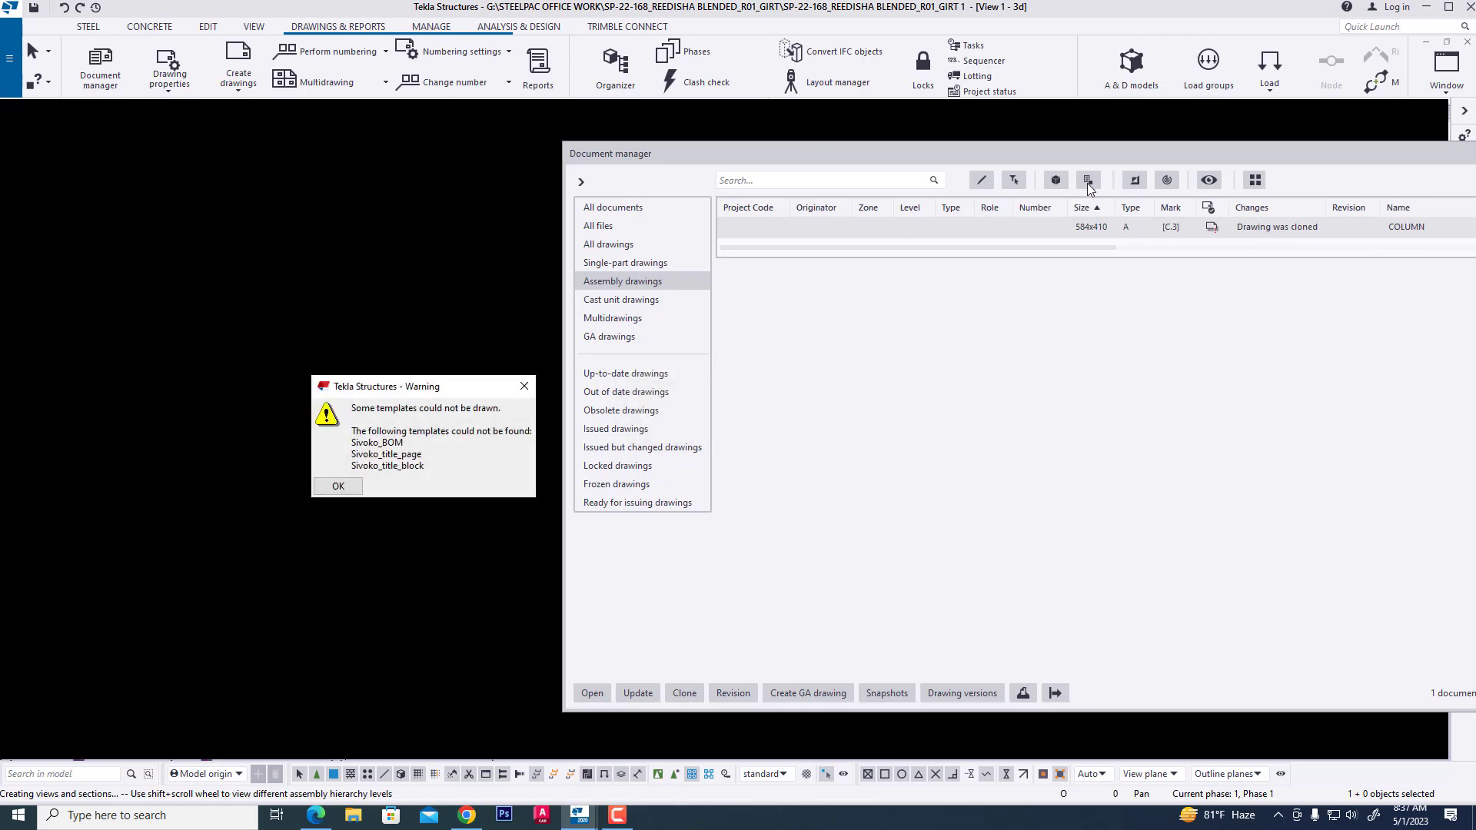
- Dismiss the missing-templates warning, close drawing C.3 keeping changes, and reopen Document manager
click(336, 486)
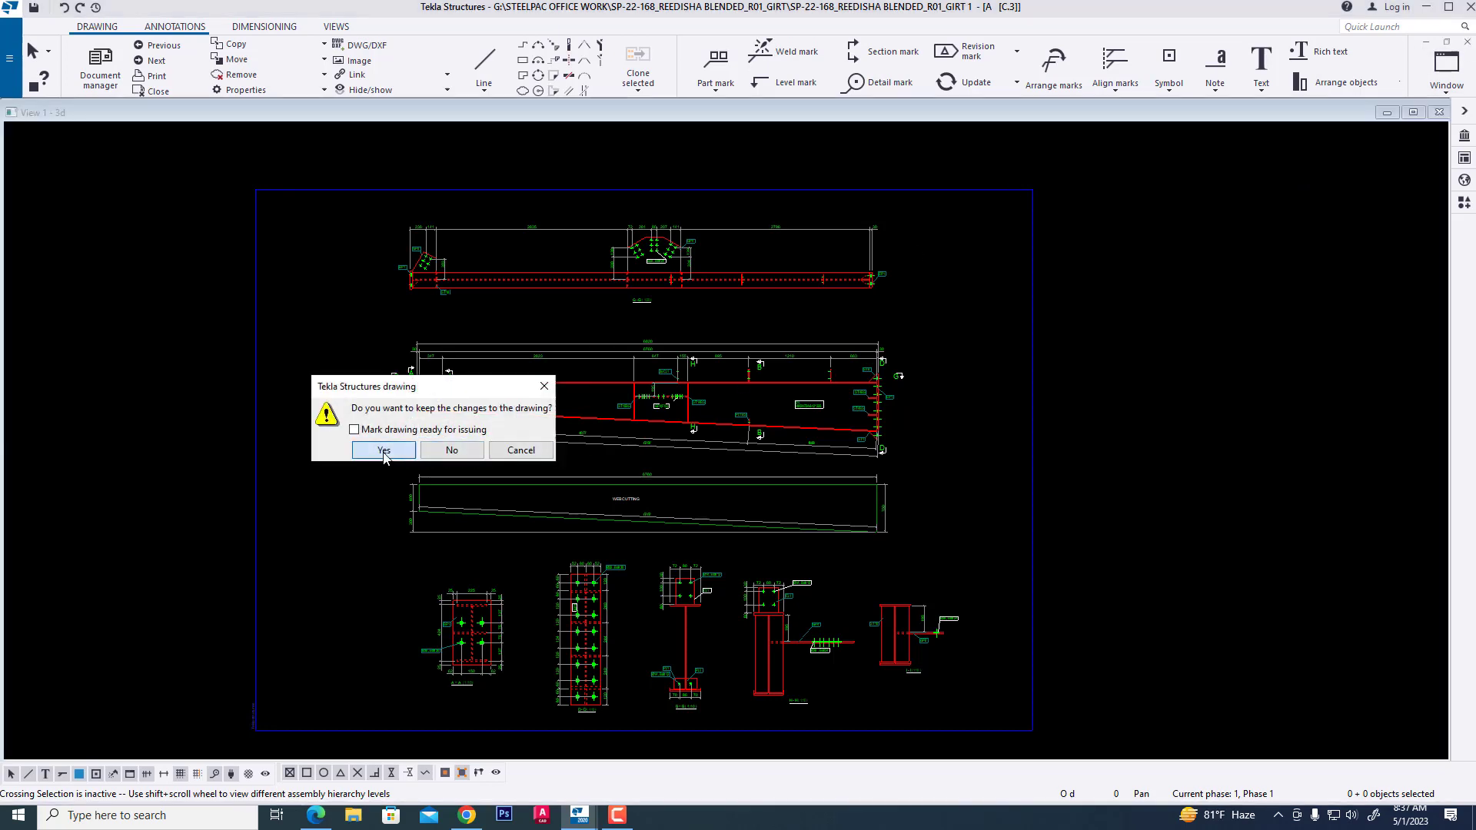
click(382, 450)
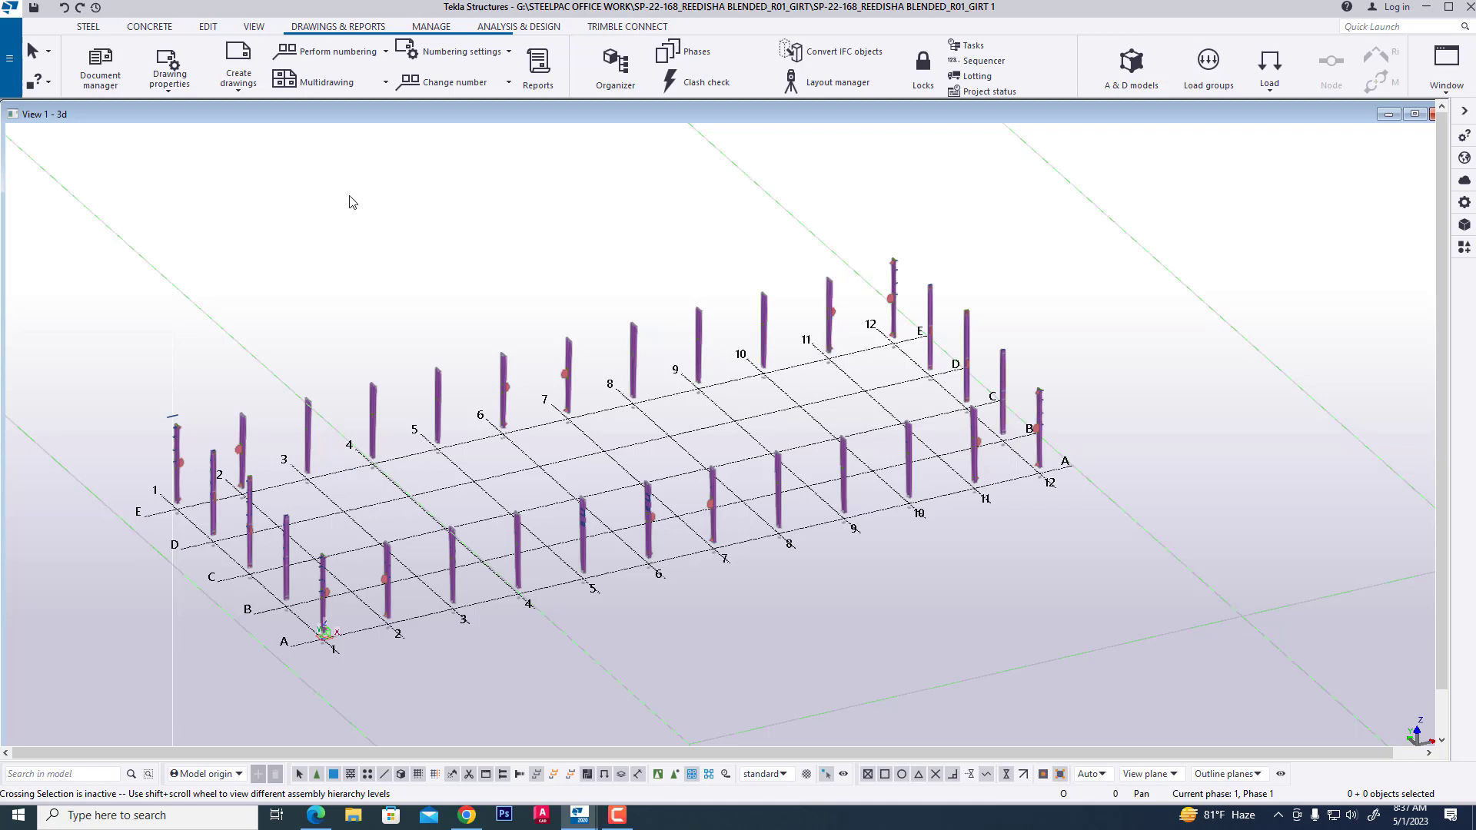
click(100, 67)
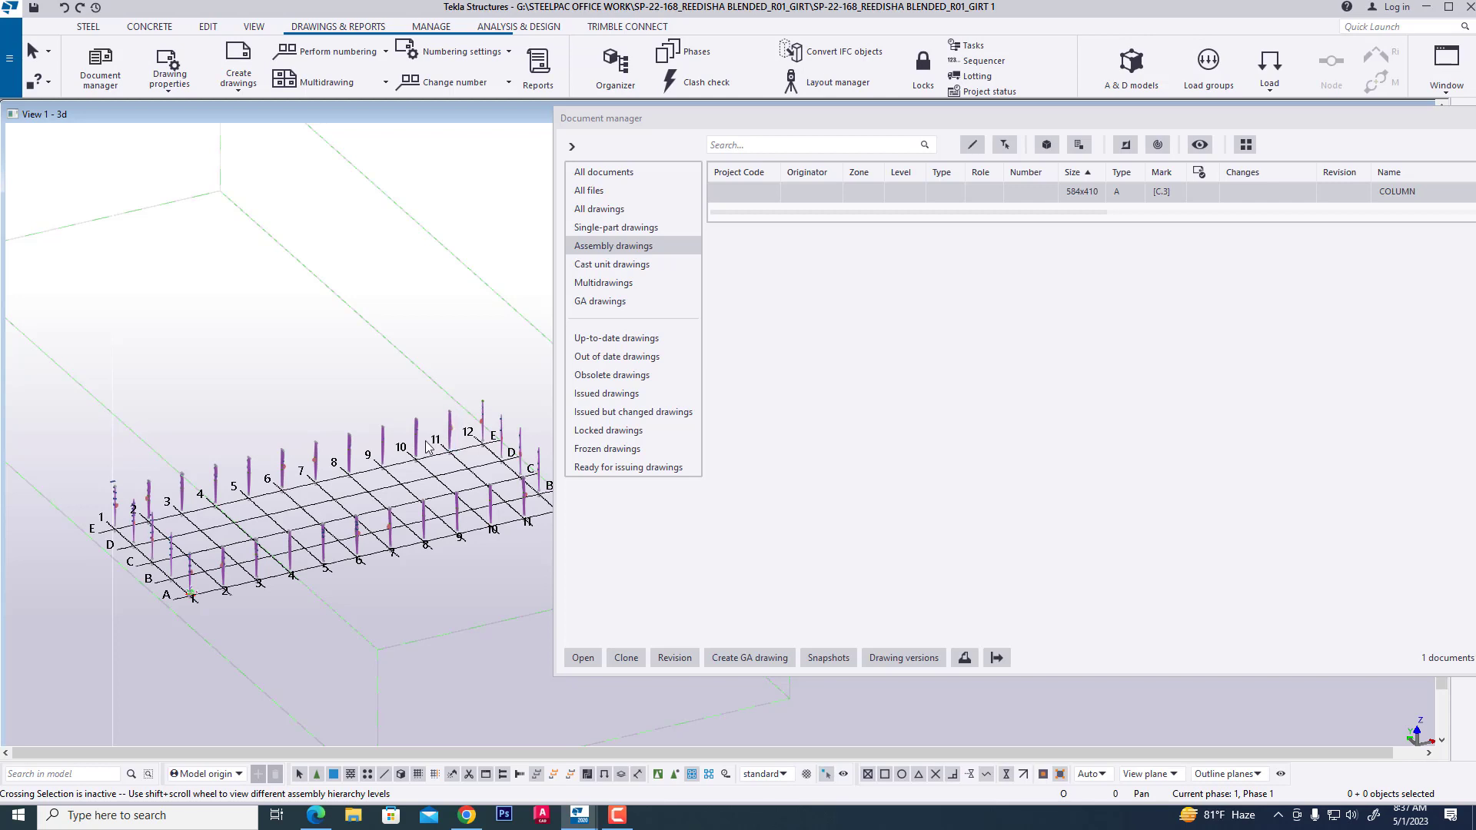
- Clone C.3 within the current model onto the gridline 2 column, then open drawing C.4
click(223, 560)
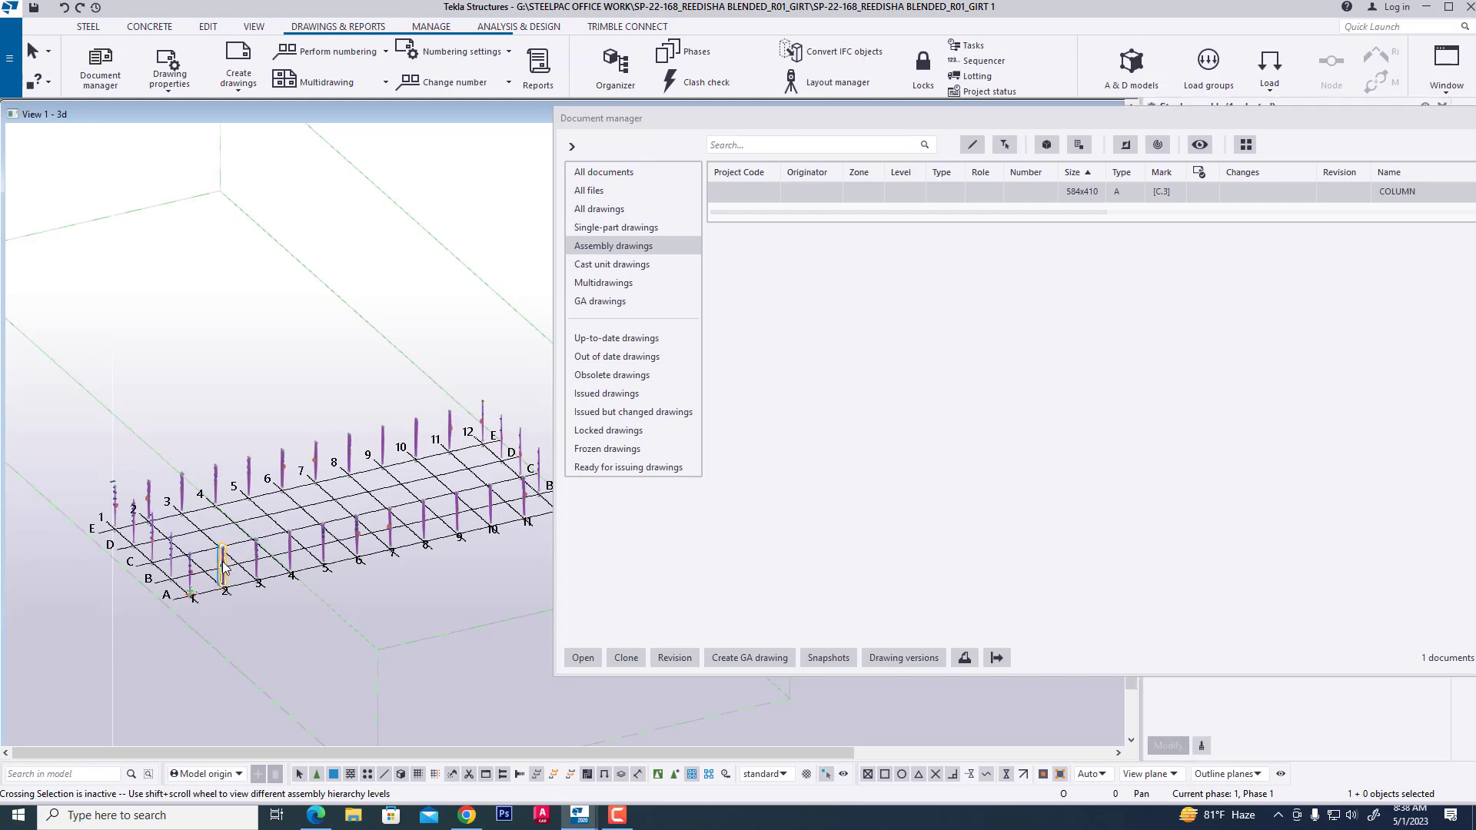
mouse_move(625, 657)
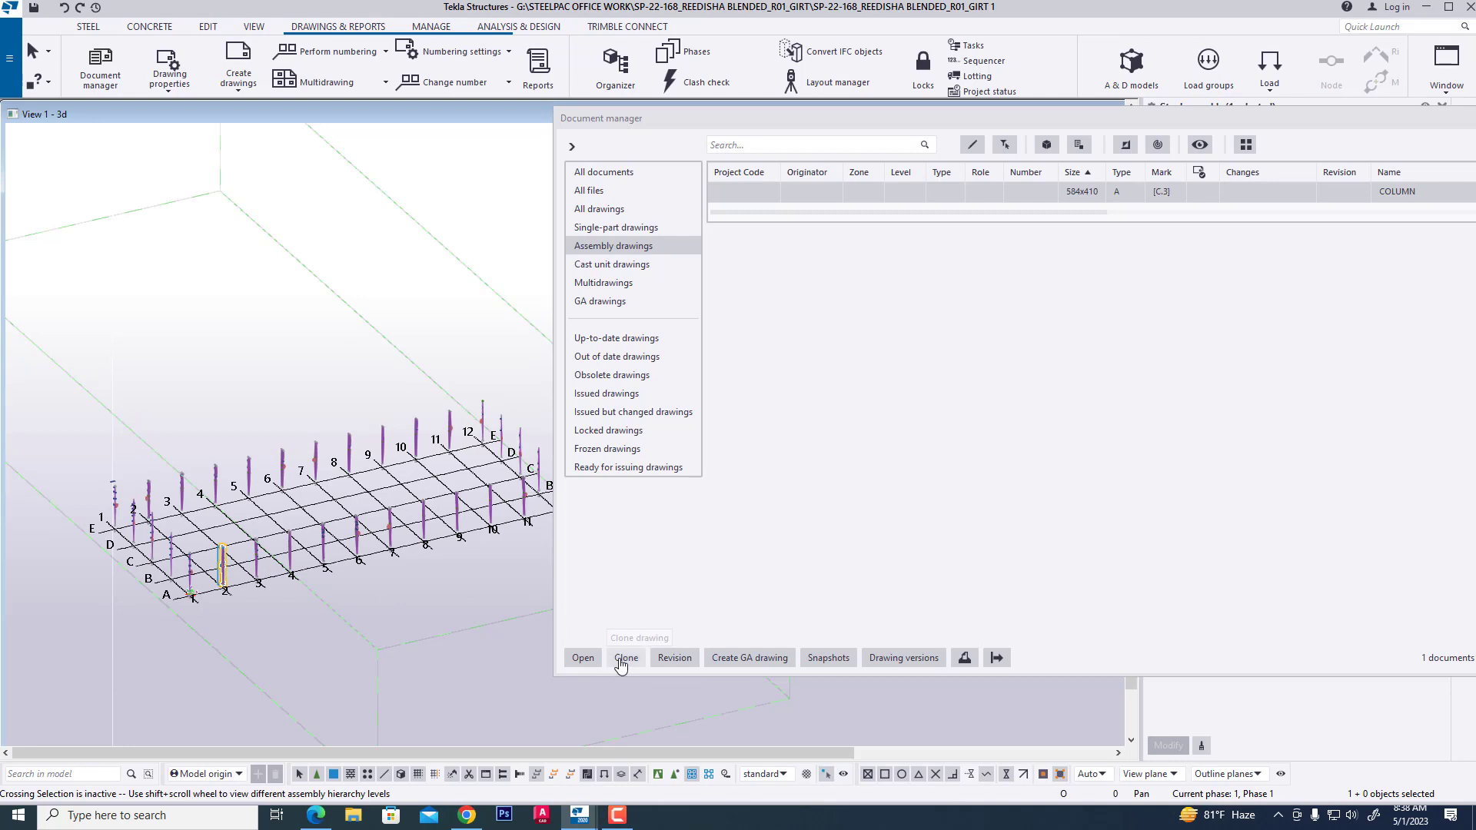
click(625, 657)
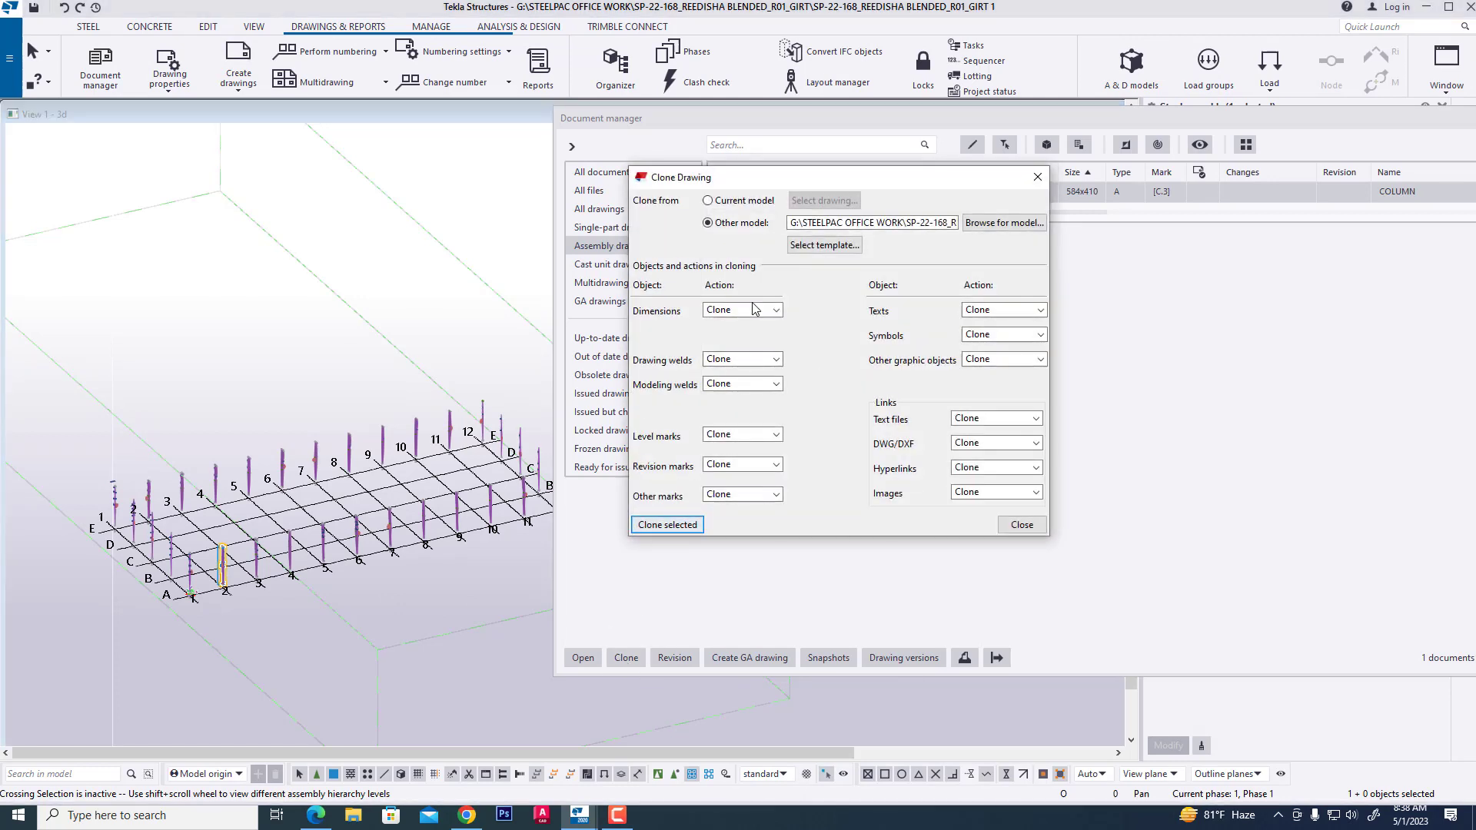
click(707, 201)
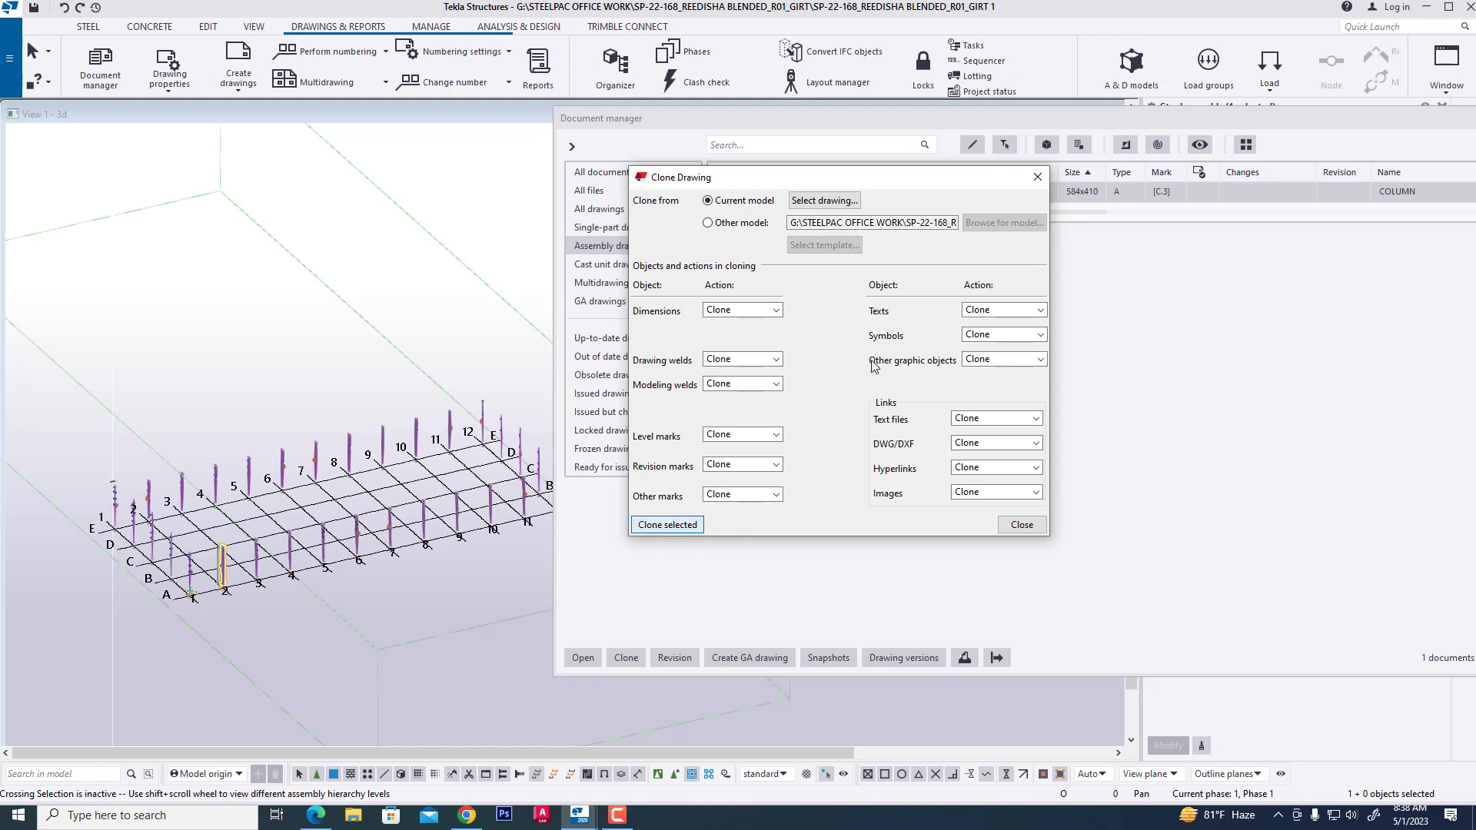
click(666, 524)
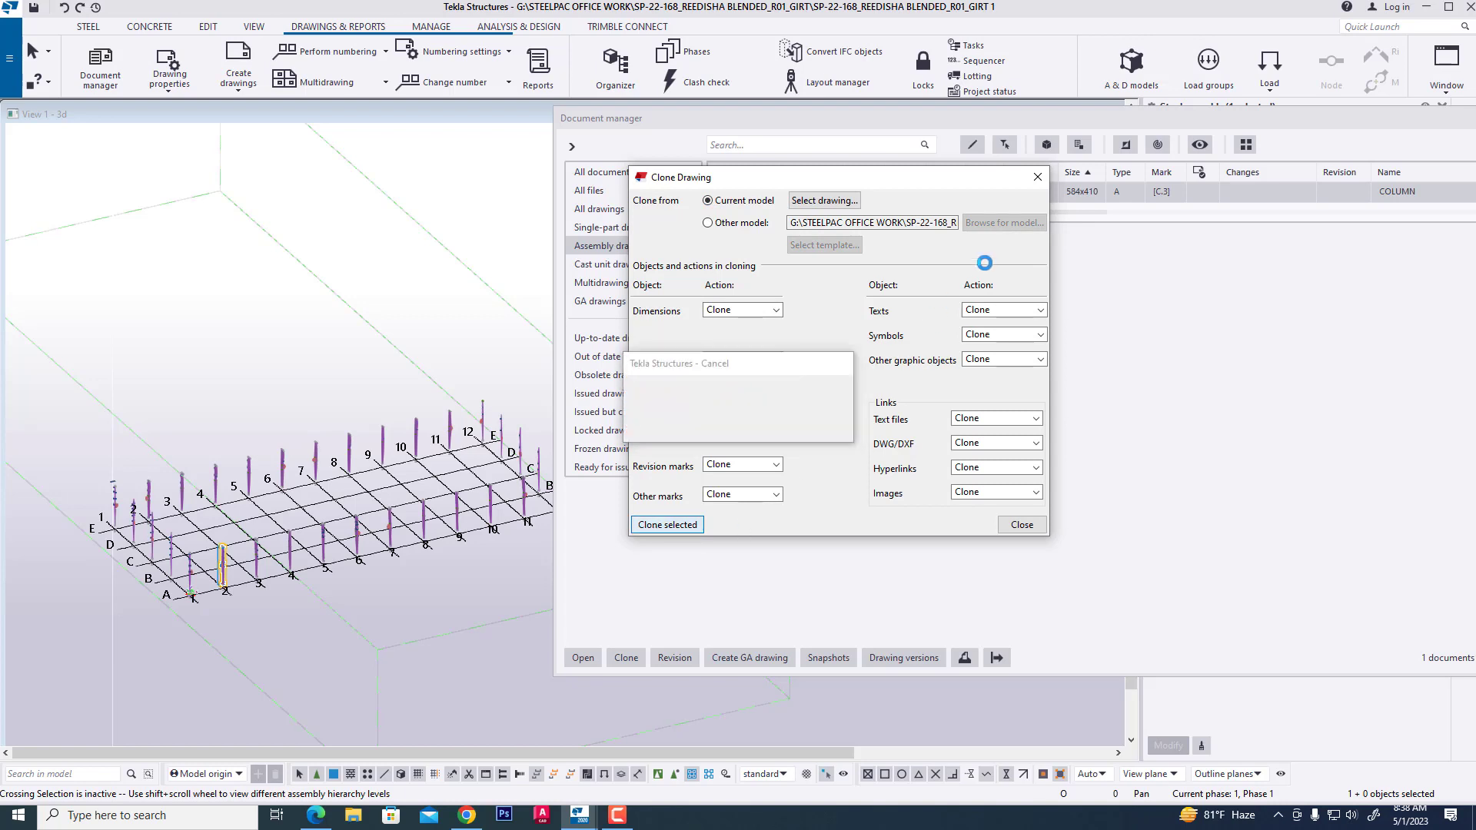
click(665, 524)
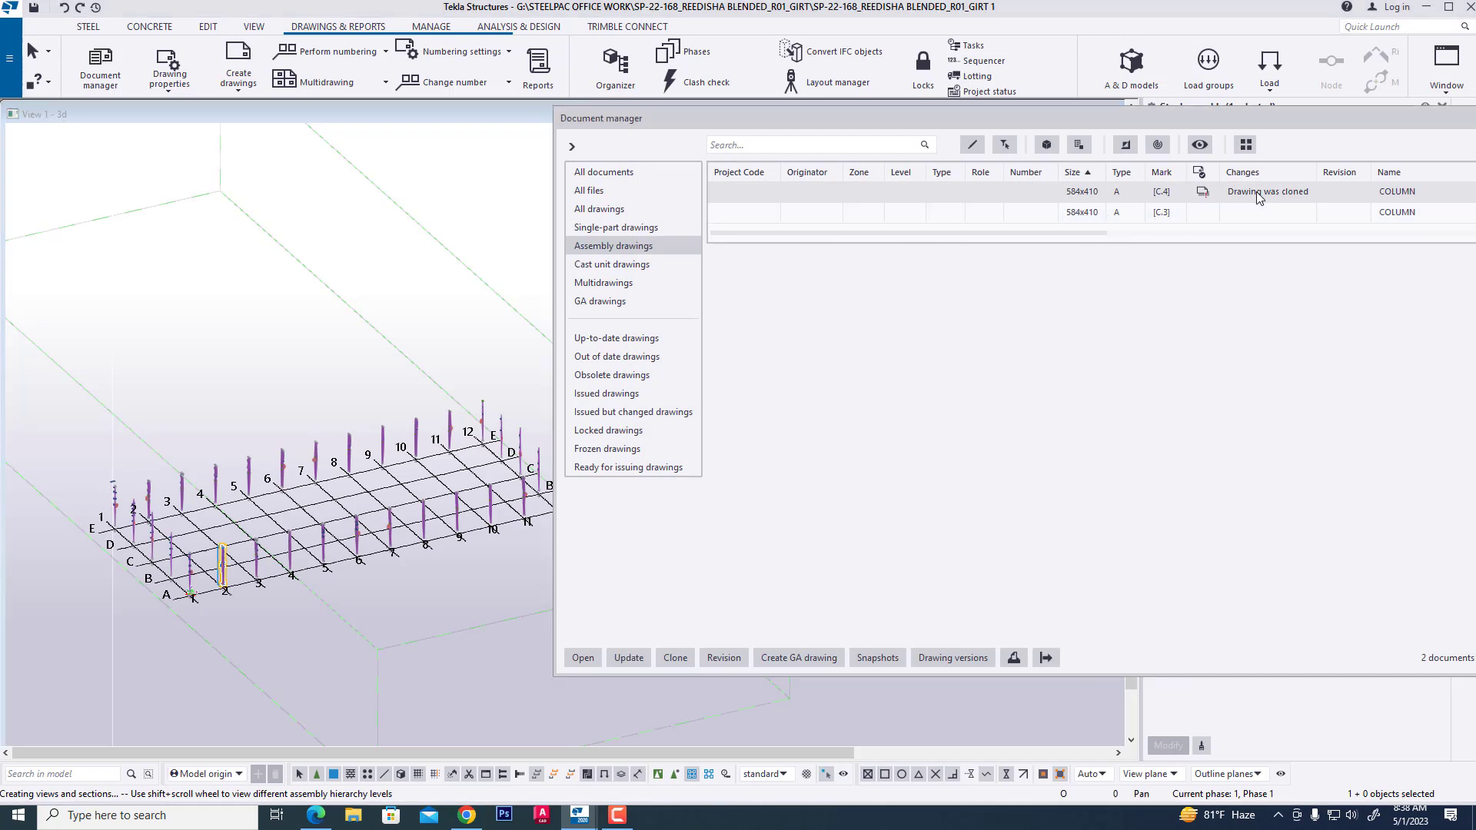
click(582, 658)
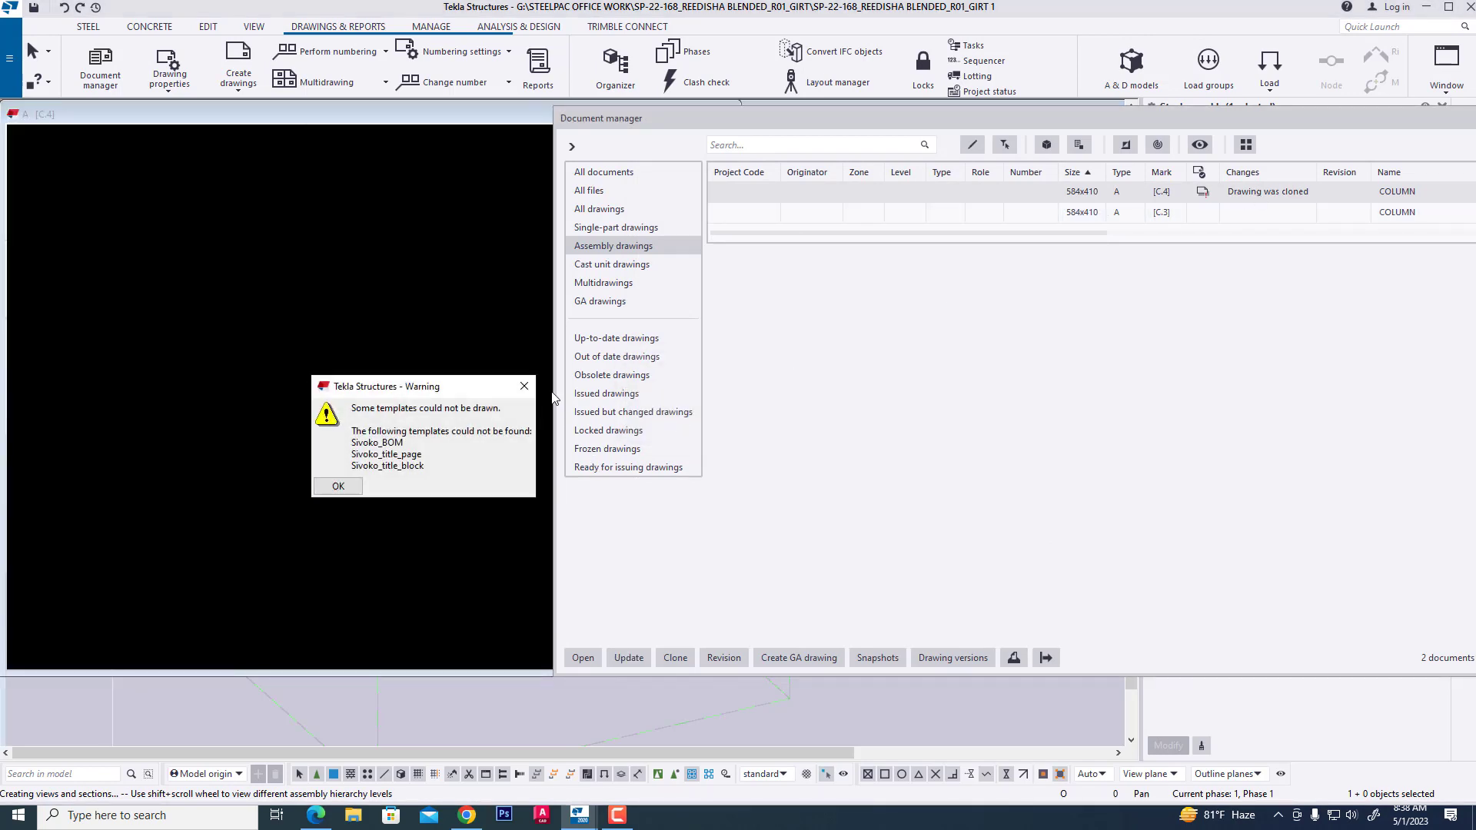
click(337, 486)
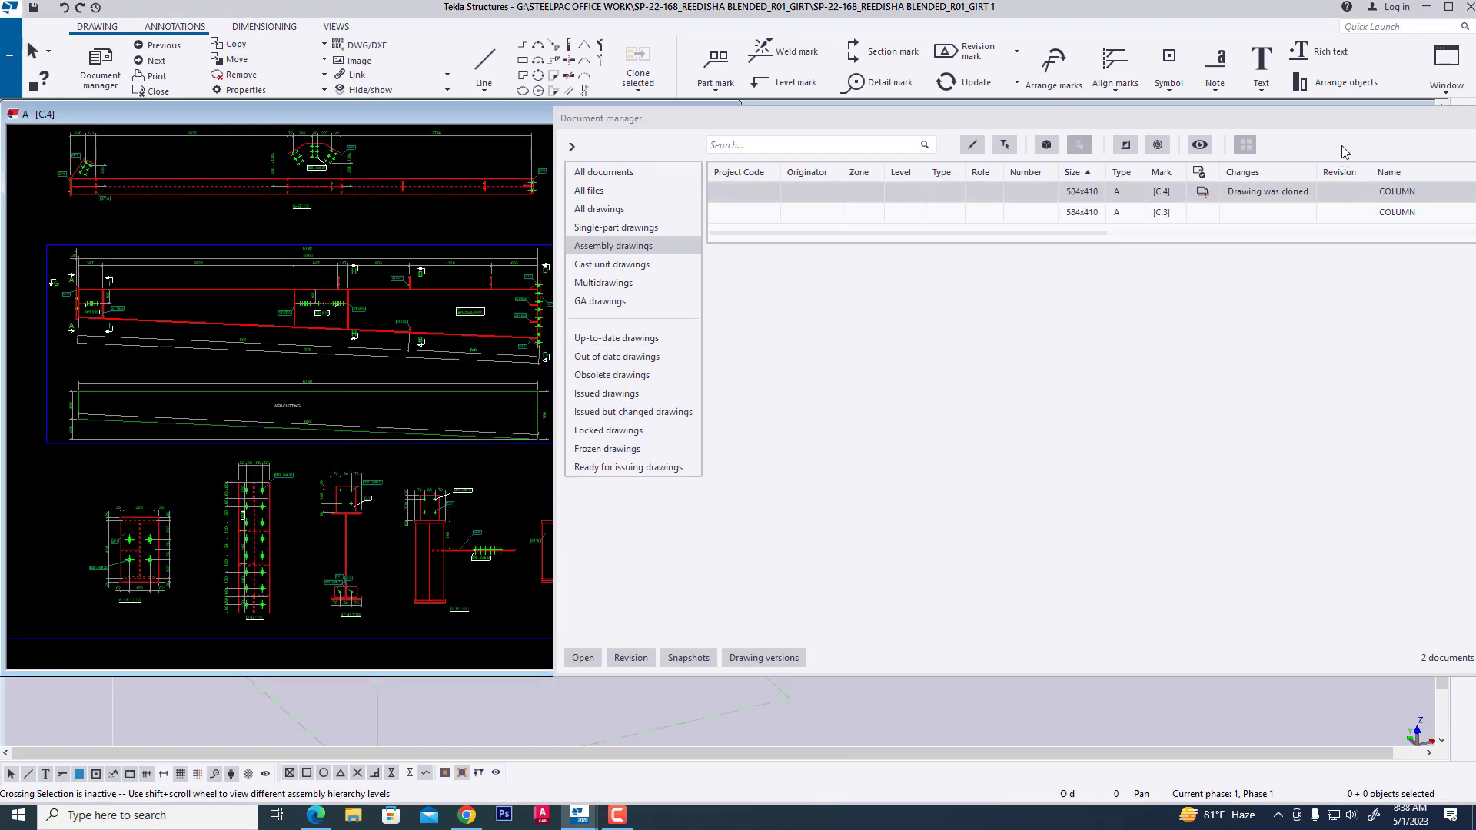
- Maximize and zoom drawing C.4, then close it keeping changes
click(722, 114)
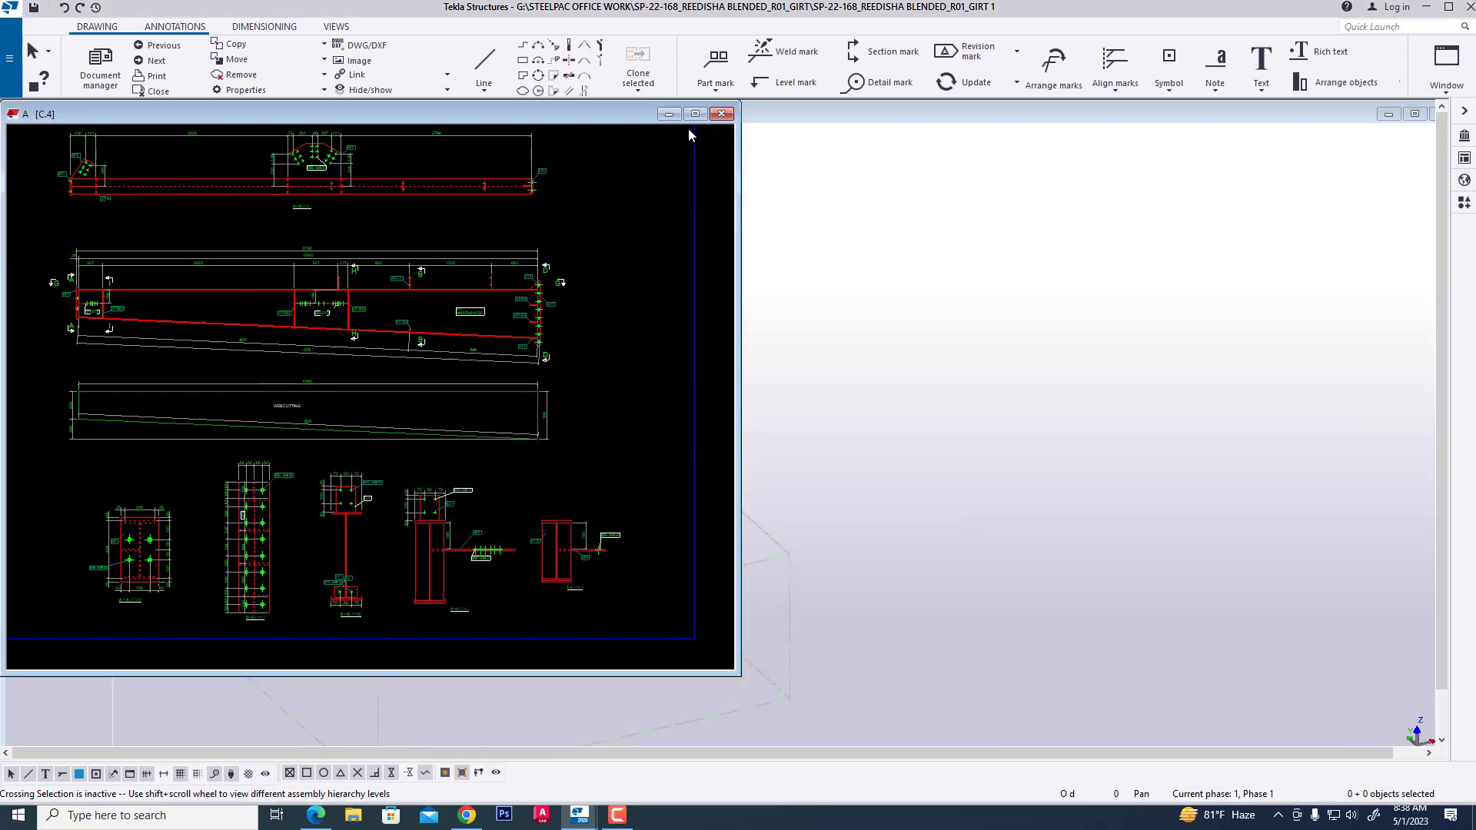
click(695, 114)
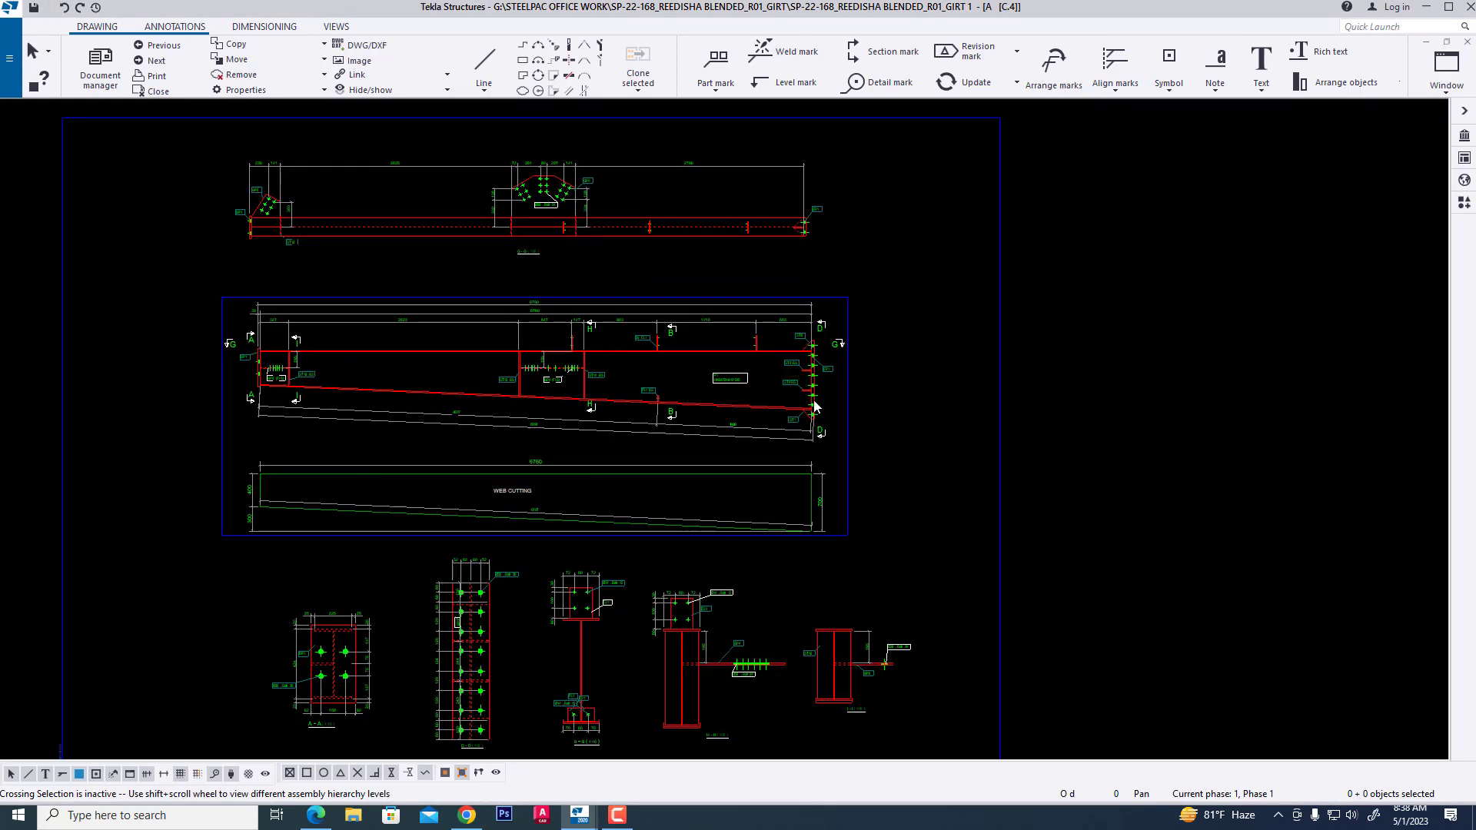
scroll(down, 3)
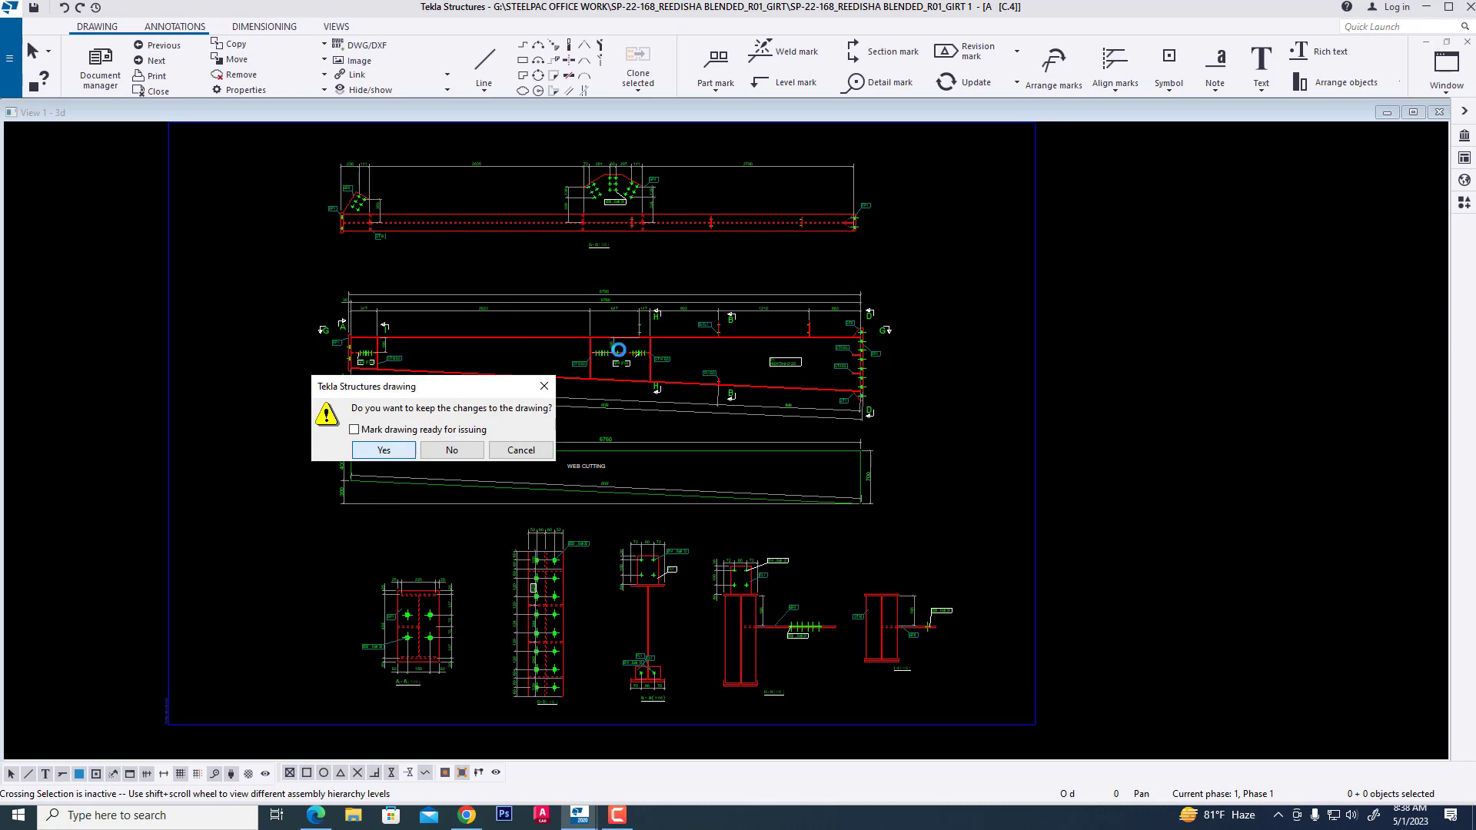
click(382, 450)
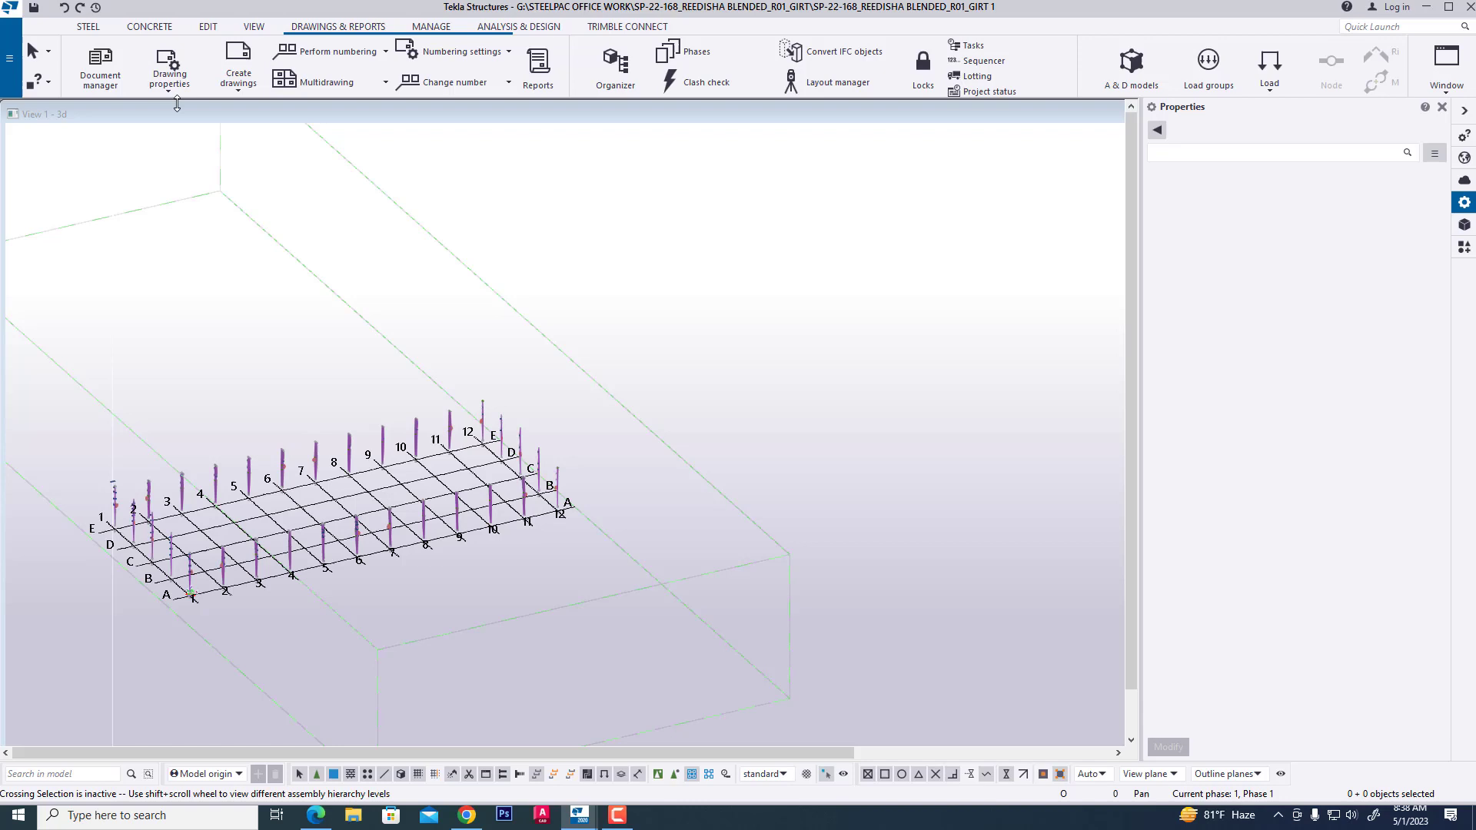
- Clone the drawing from the current model onto another column, producing C.8
click(99, 67)
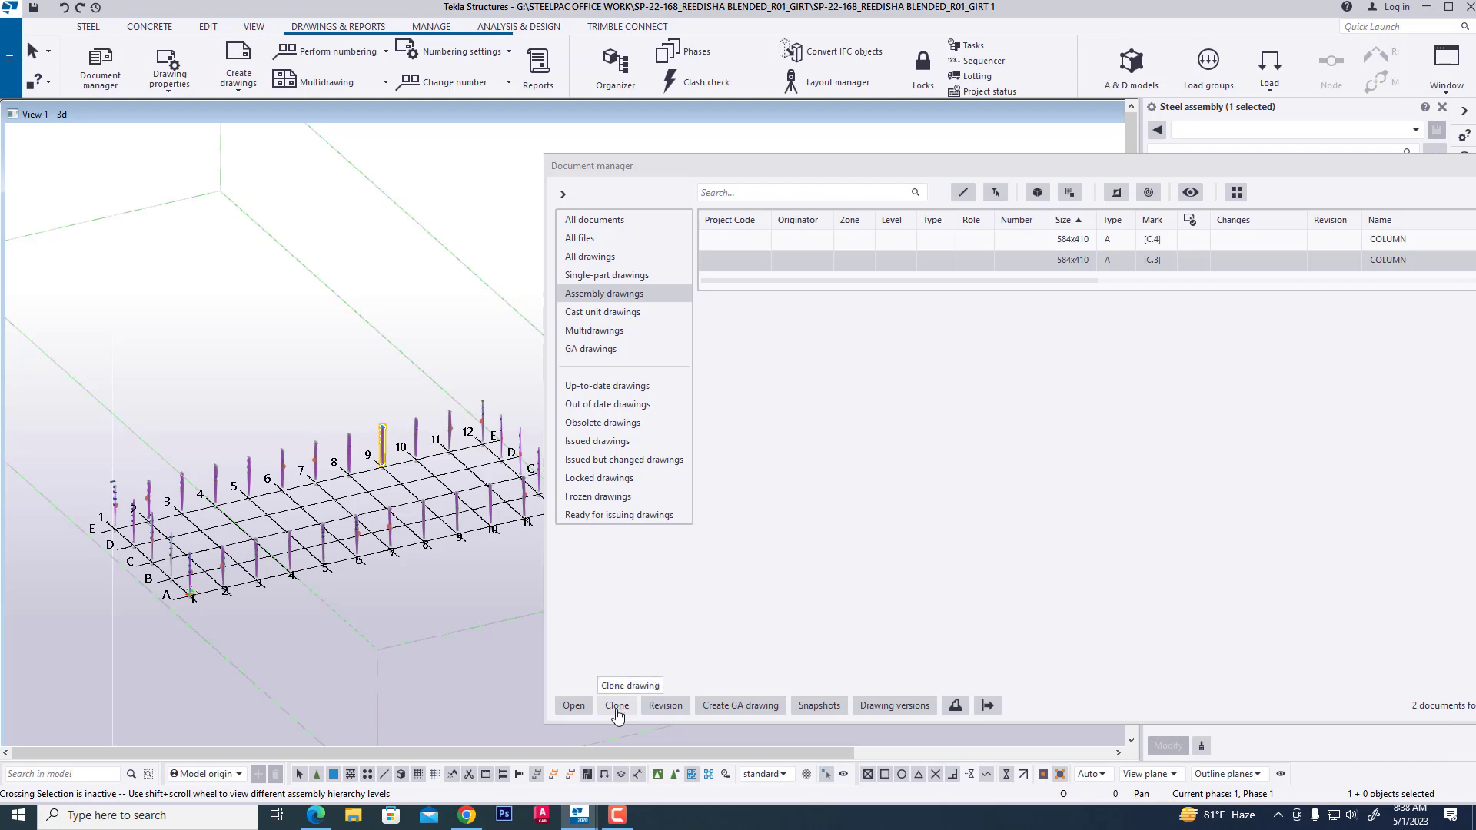
click(617, 705)
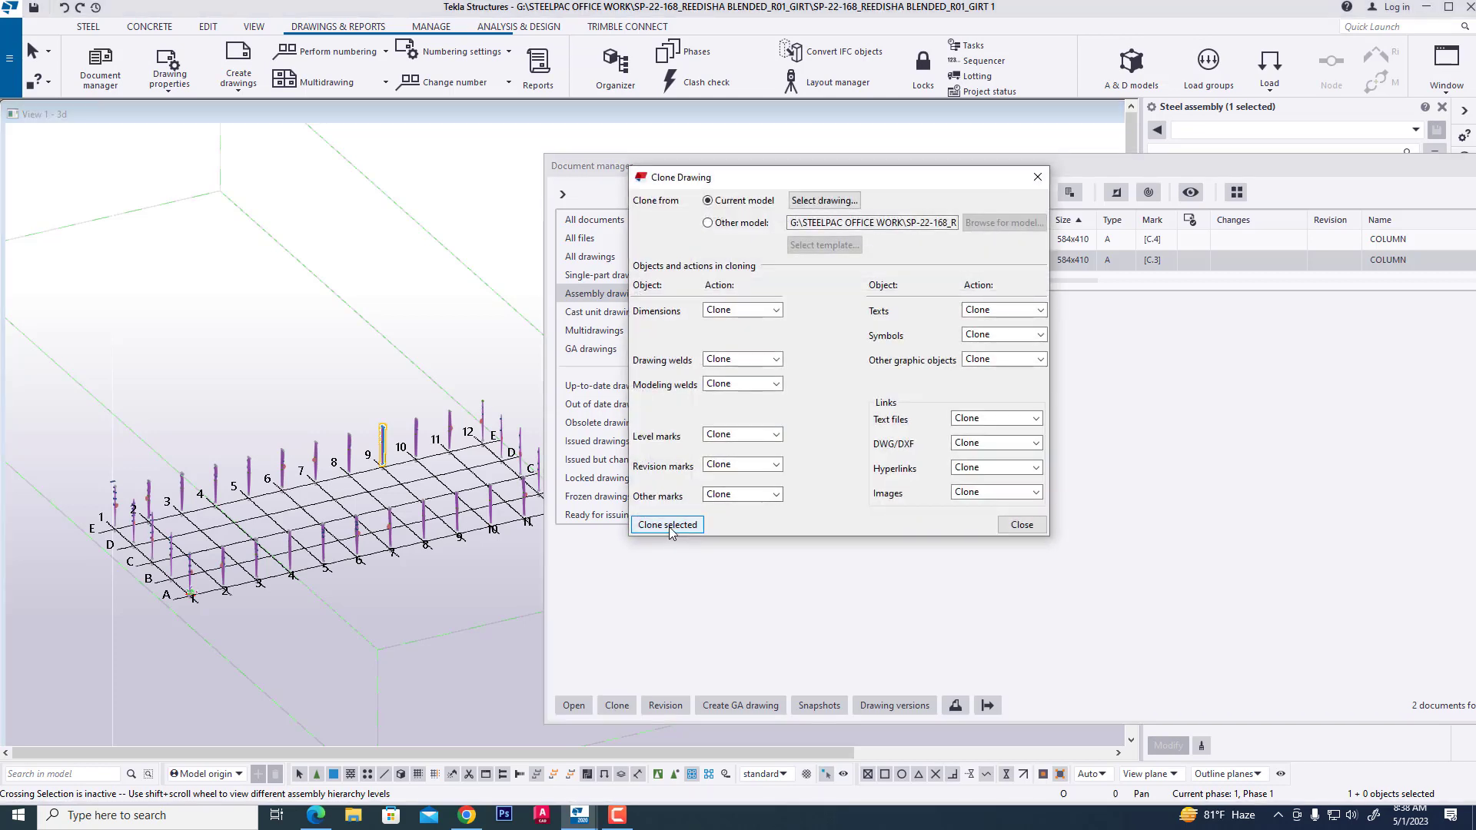
click(666, 524)
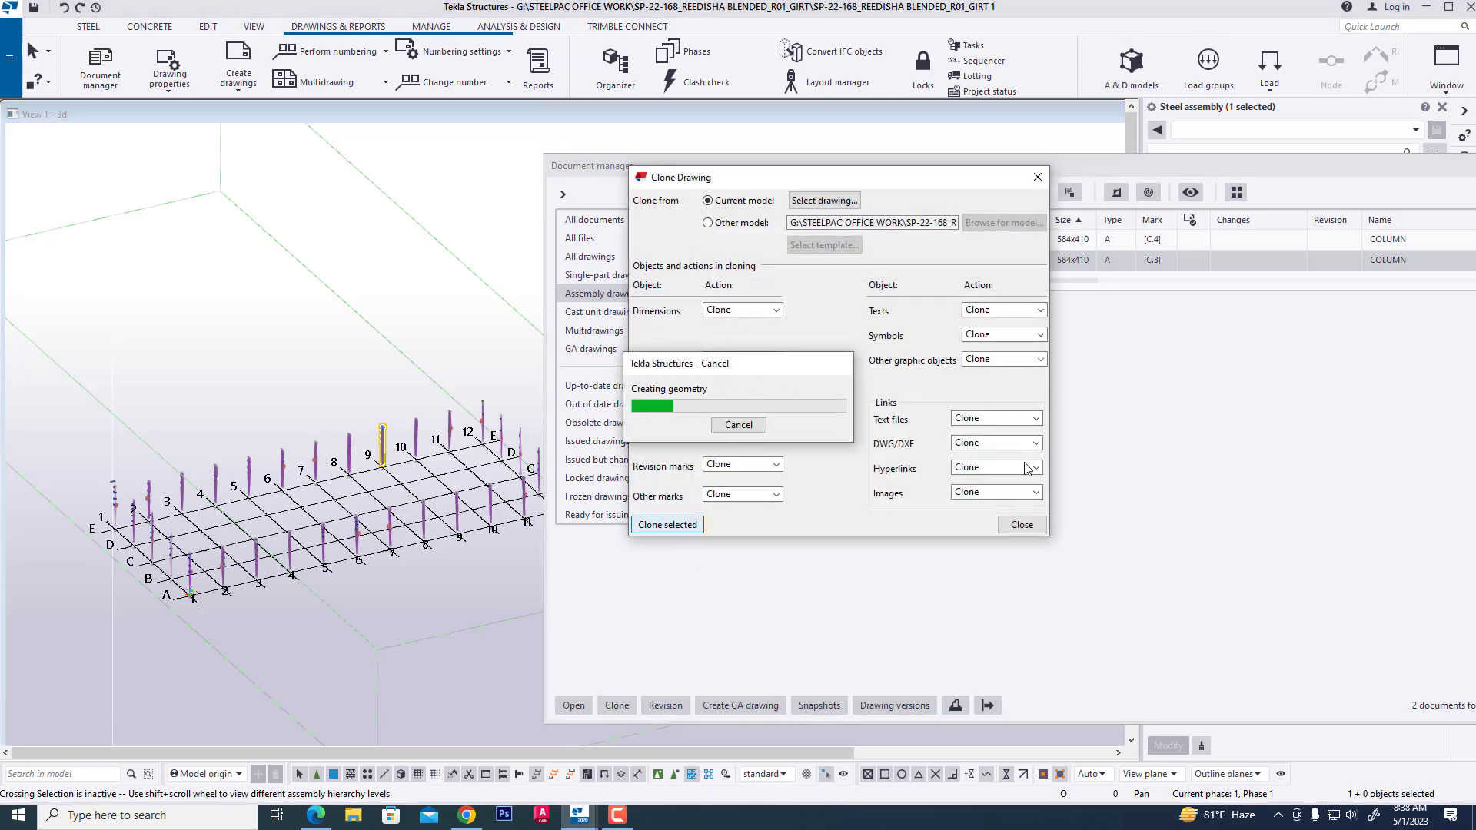
click(667, 524)
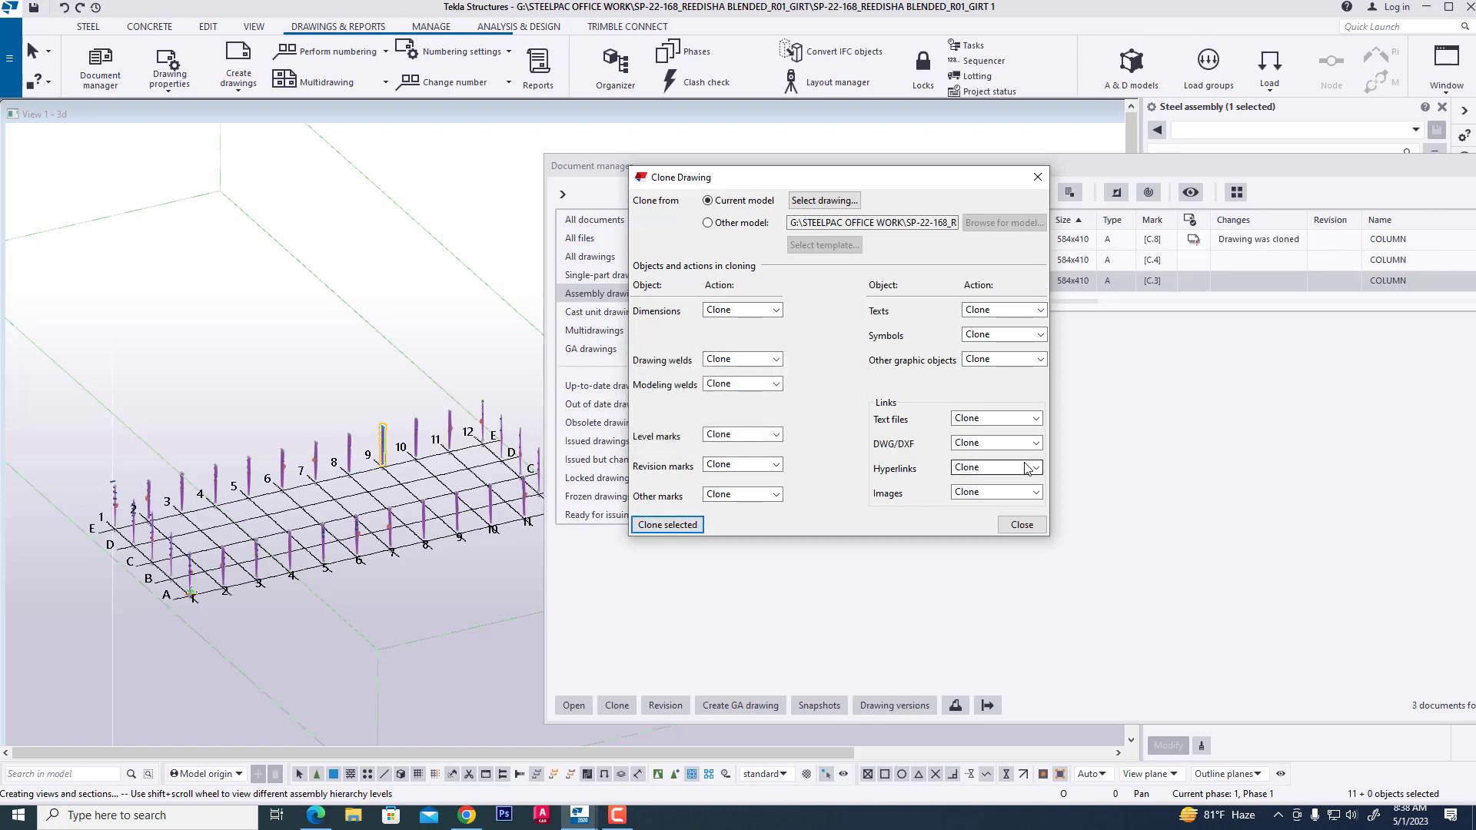
mouse_move(1039, 177)
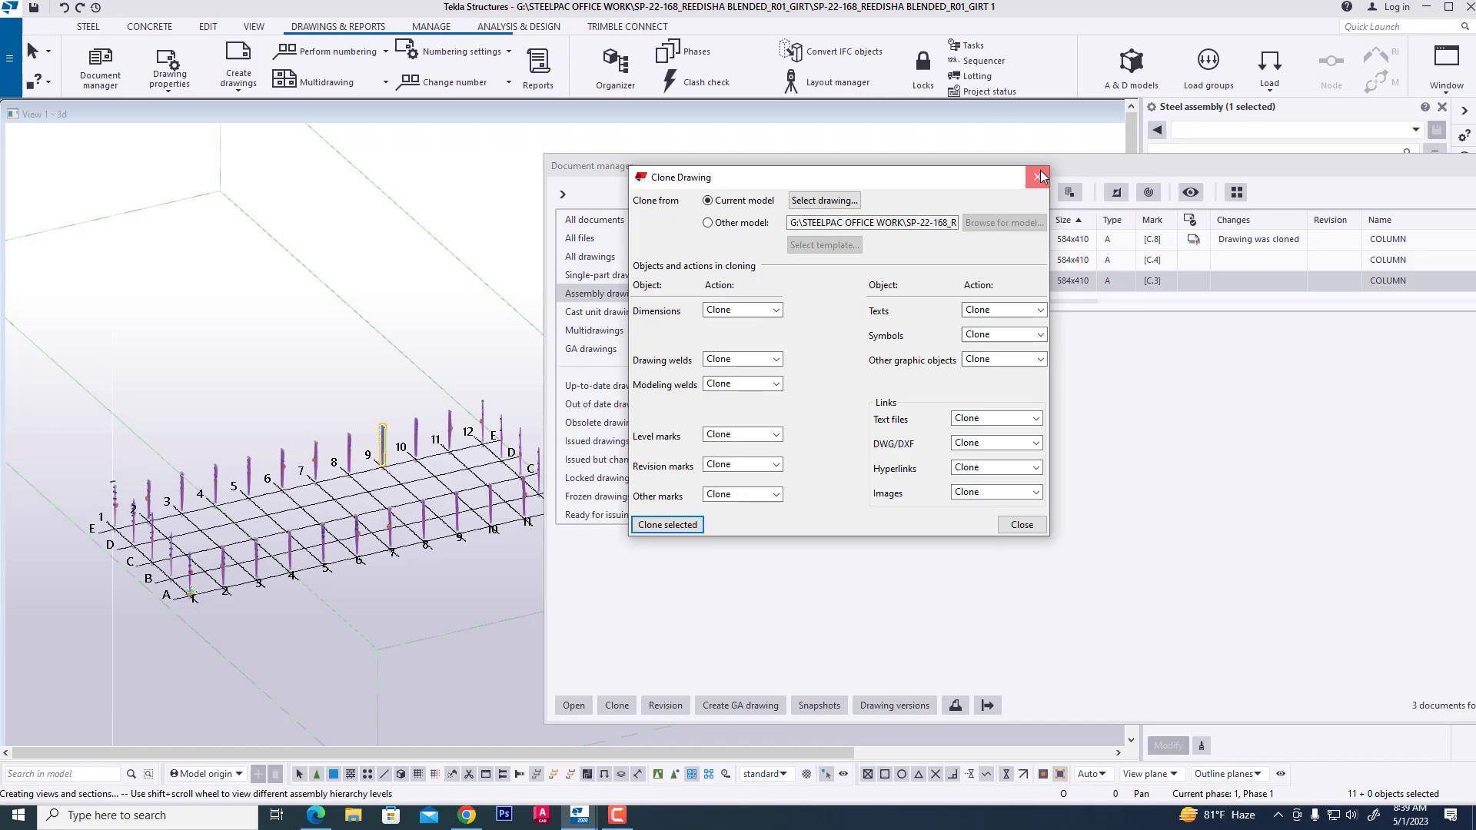